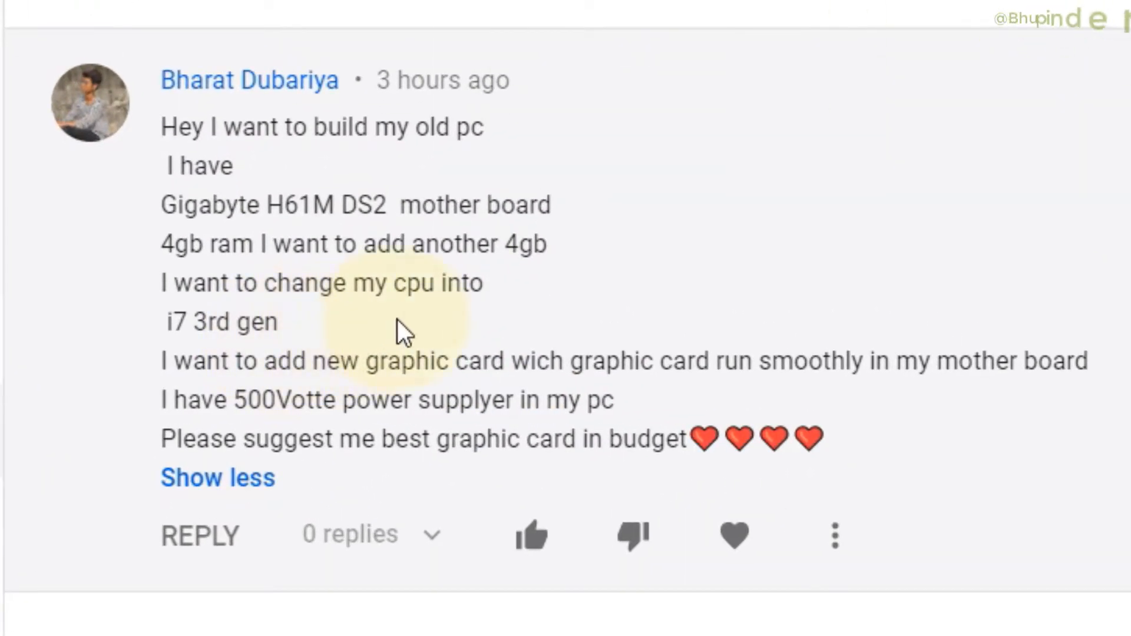
mouse_move(249, 317)
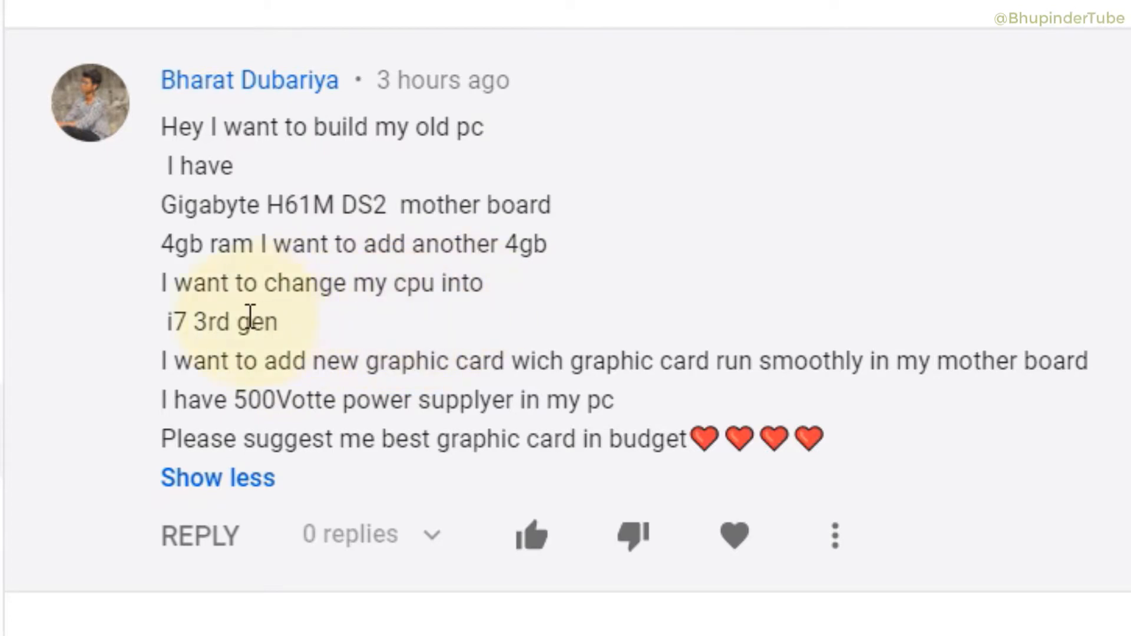
mouse_move(343, 342)
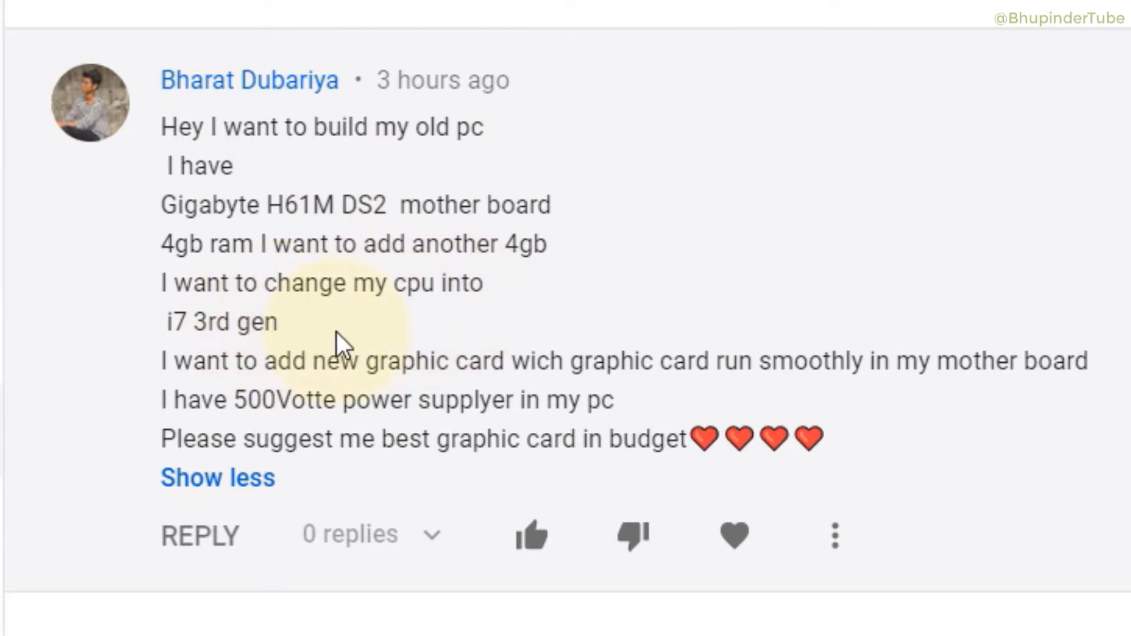
mouse_move(322, 214)
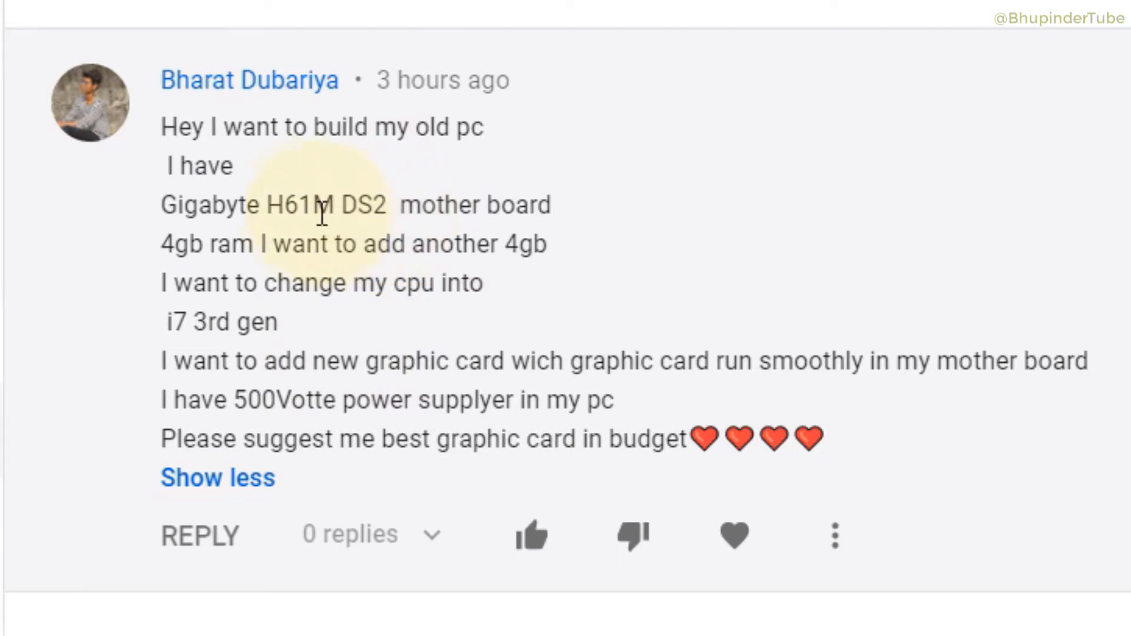
mouse_move(364, 218)
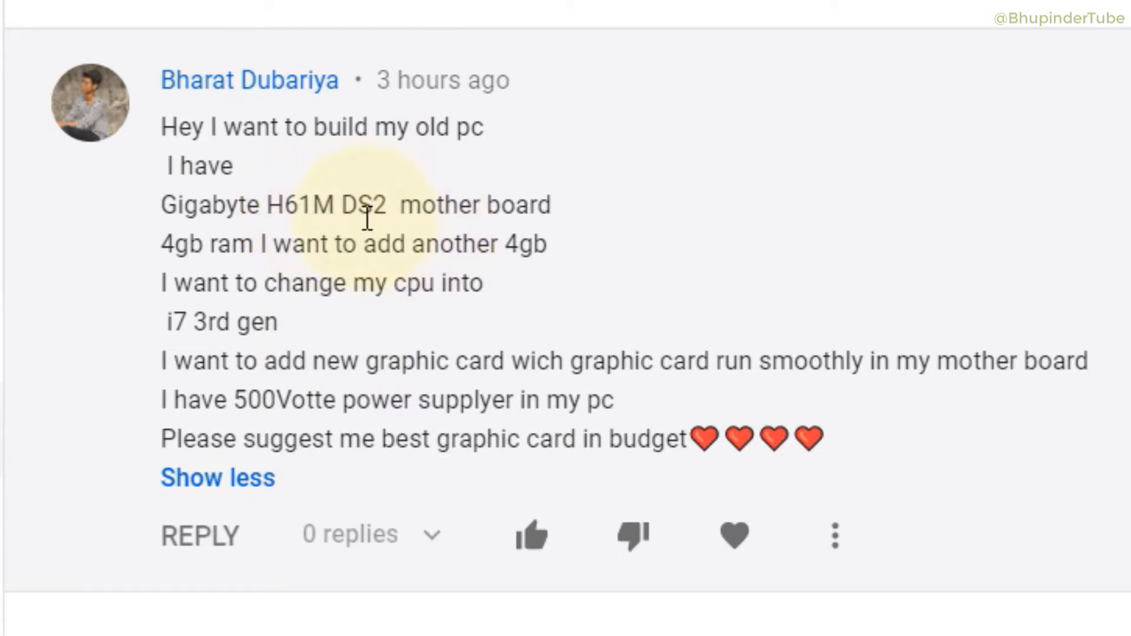
mouse_move(195, 259)
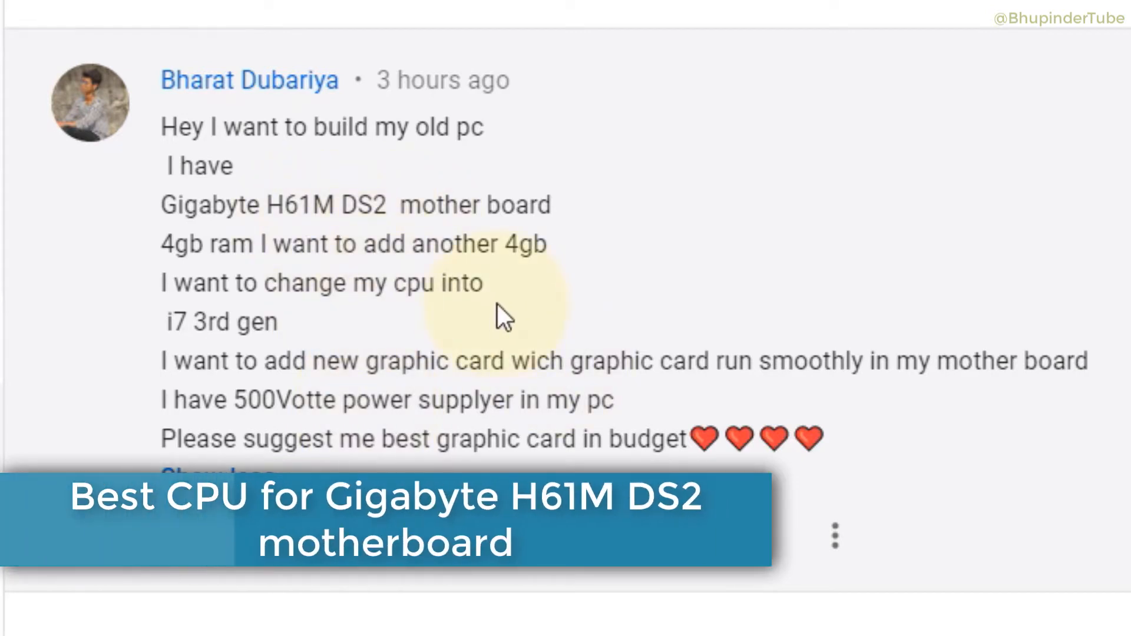
mouse_move(350, 328)
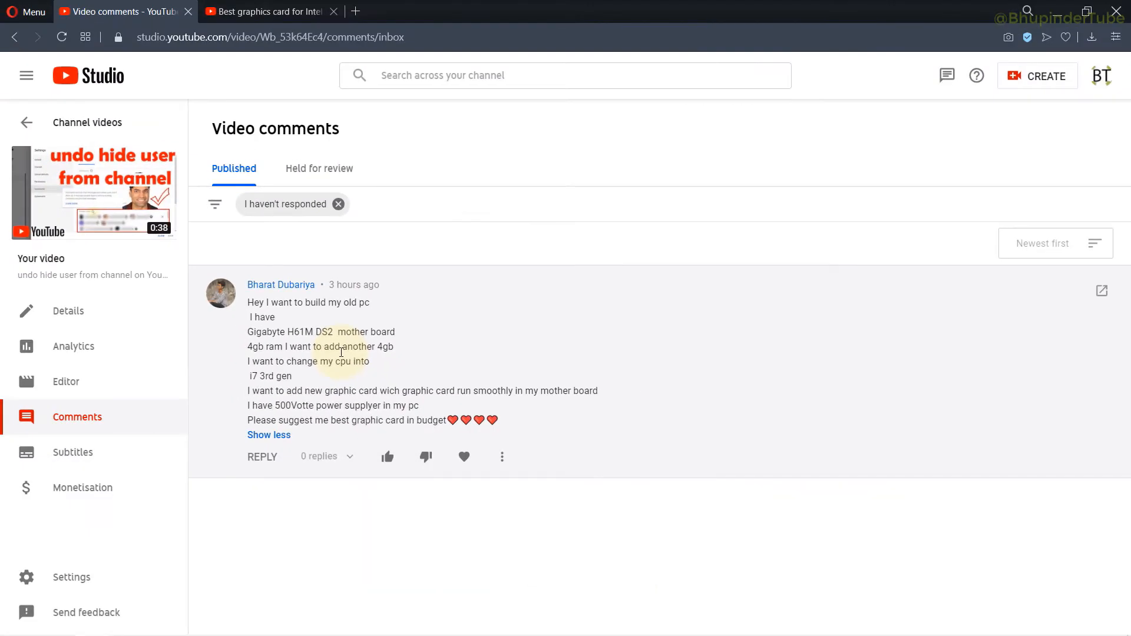
Step: On the H61 graphics card video, expand the description and follow its pc-specs.com link
left_click(270, 12)
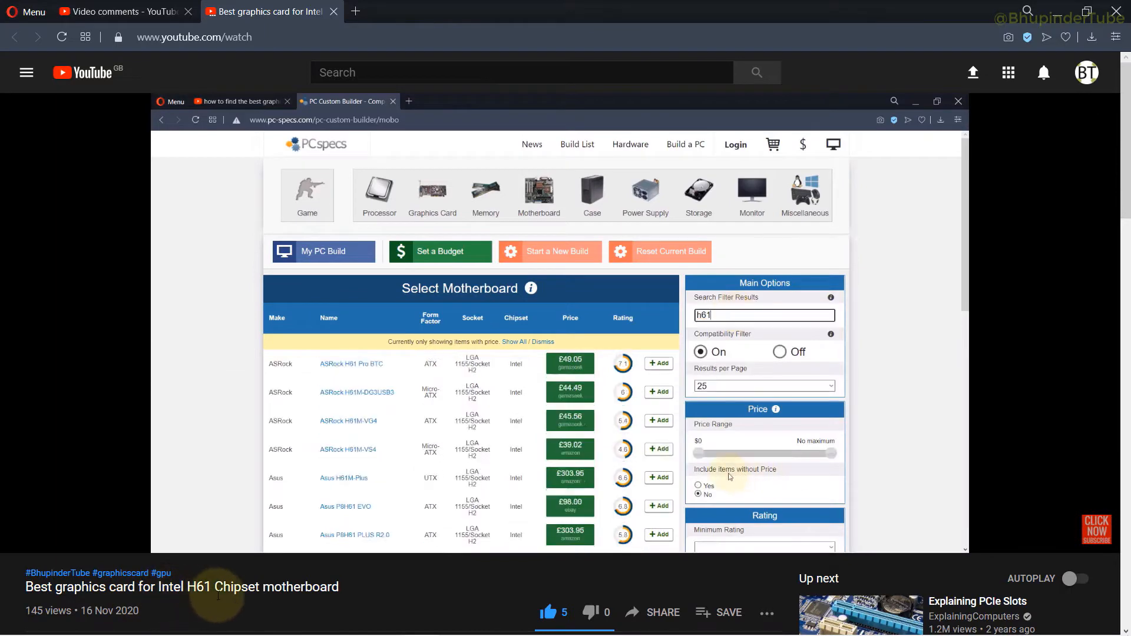
scroll("down", 3)
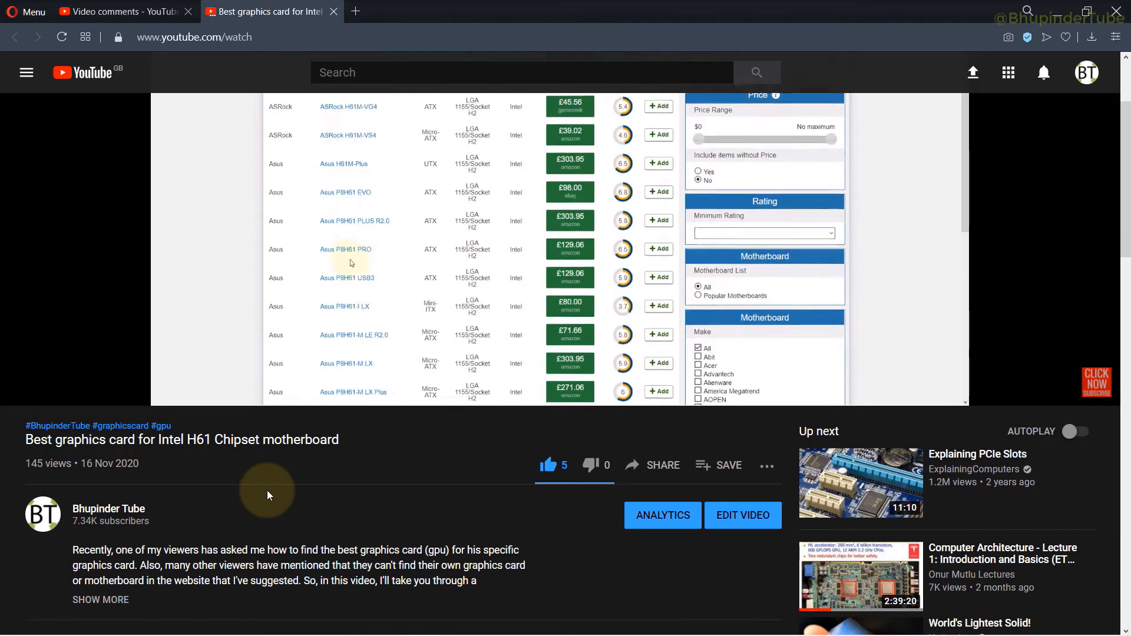
scroll("down", 3)
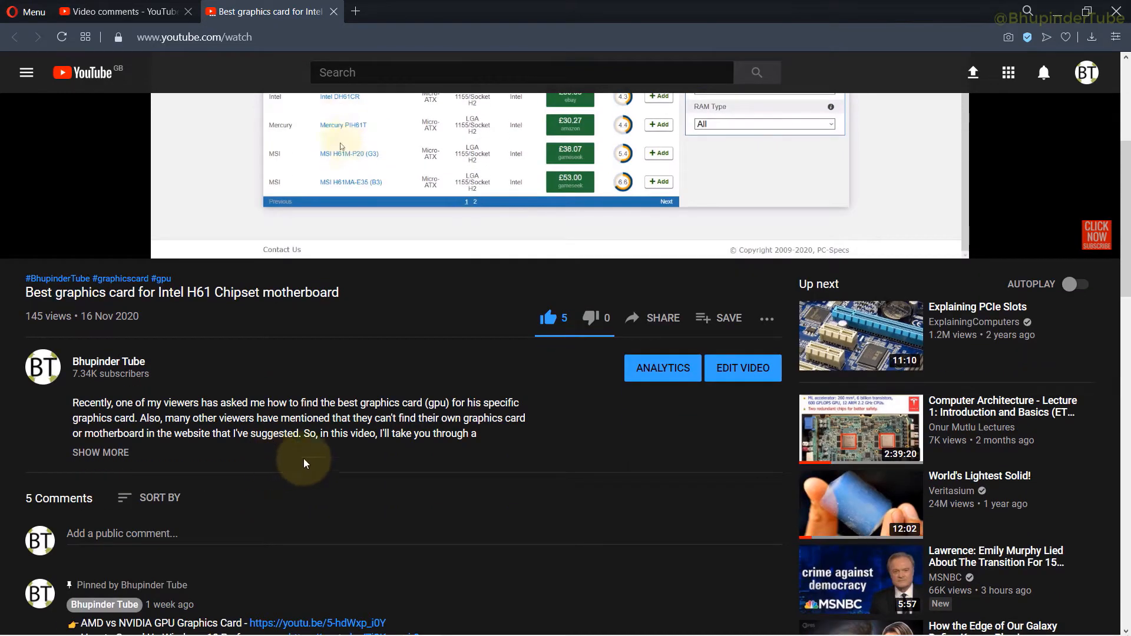
left_click(100, 453)
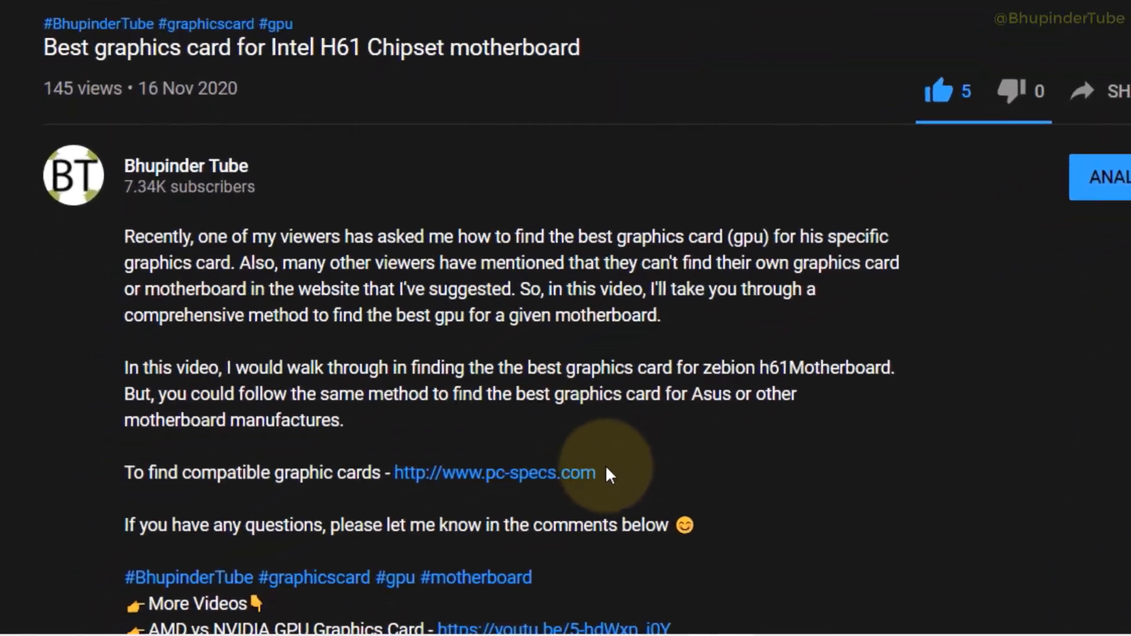
left_click(493, 472)
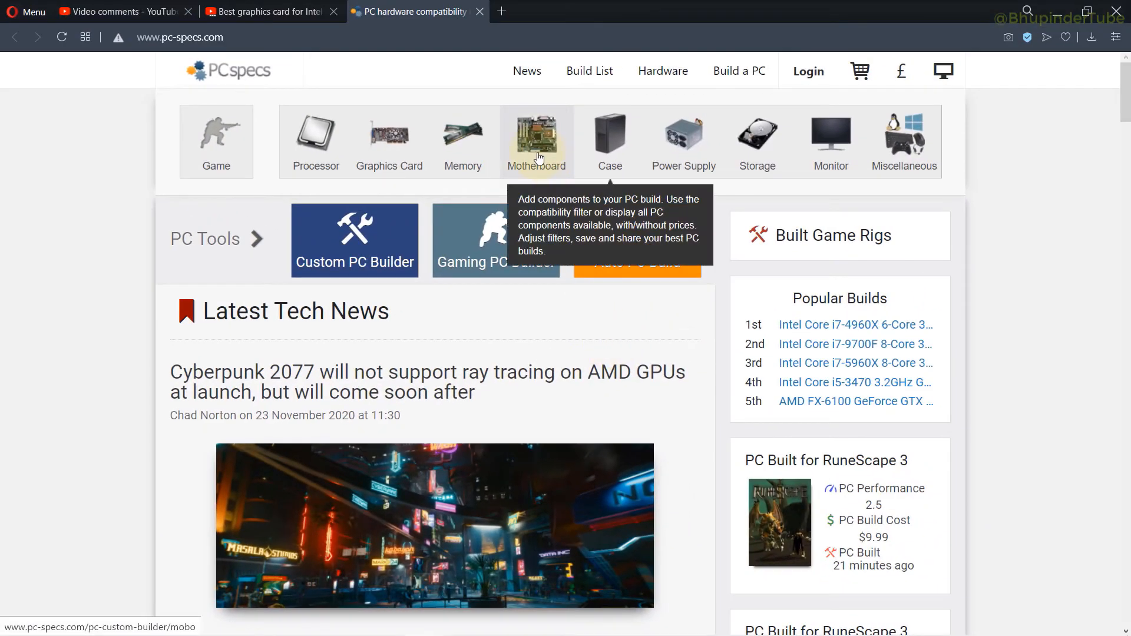
Step: Filter PC-Specs motherboards by the 'h61' suggestion, with Include items without Price set to Yes
left_click(536, 141)
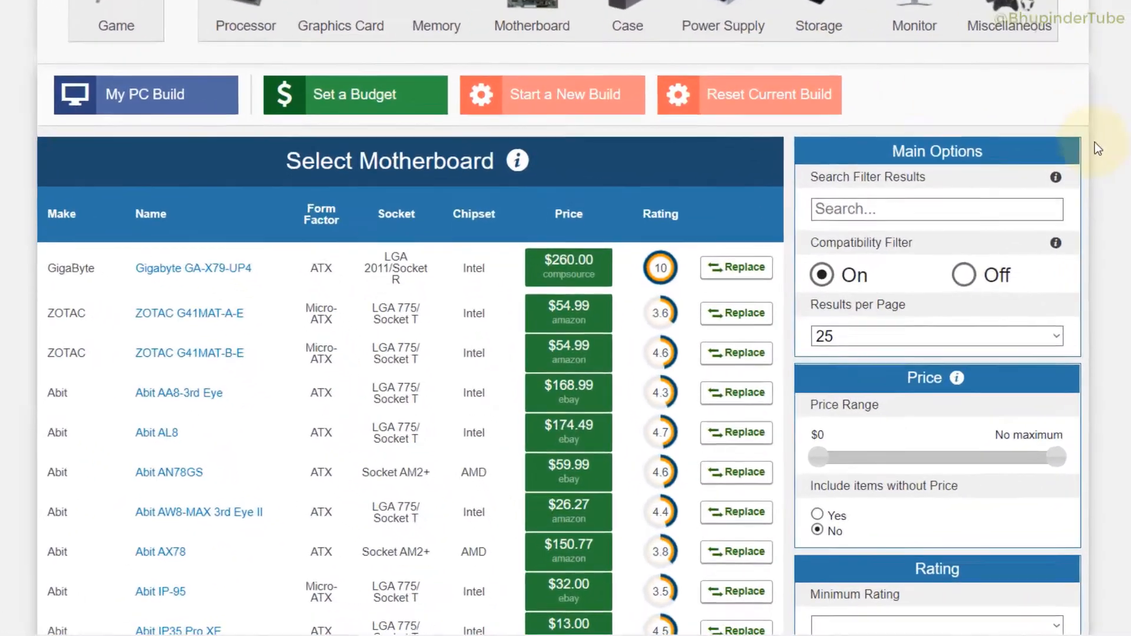
type("h")
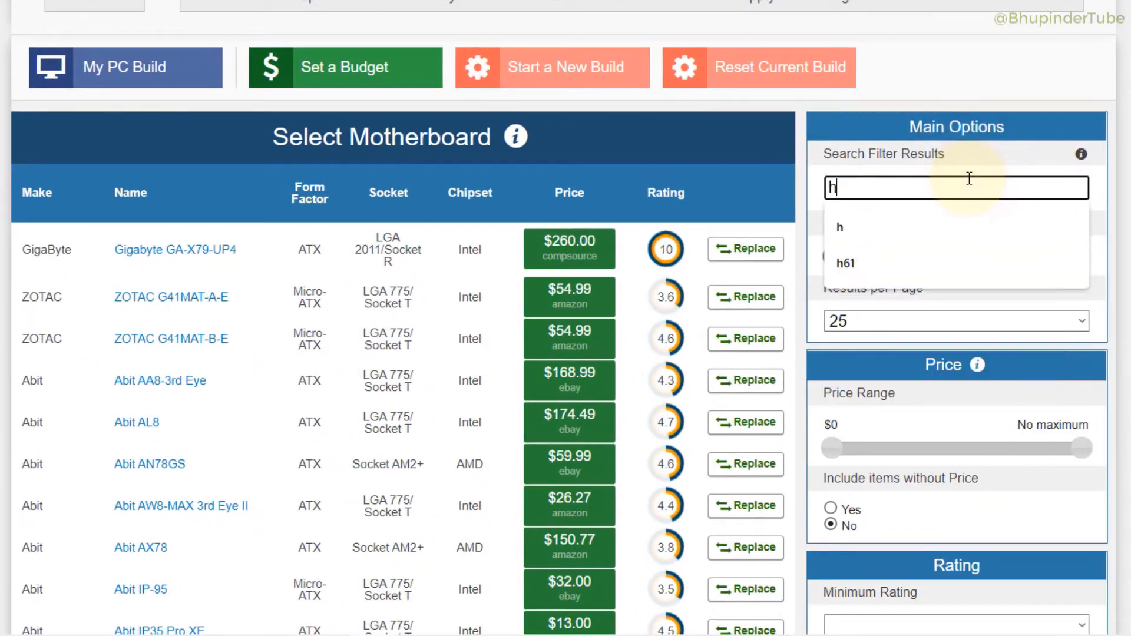
left_click(845, 262)
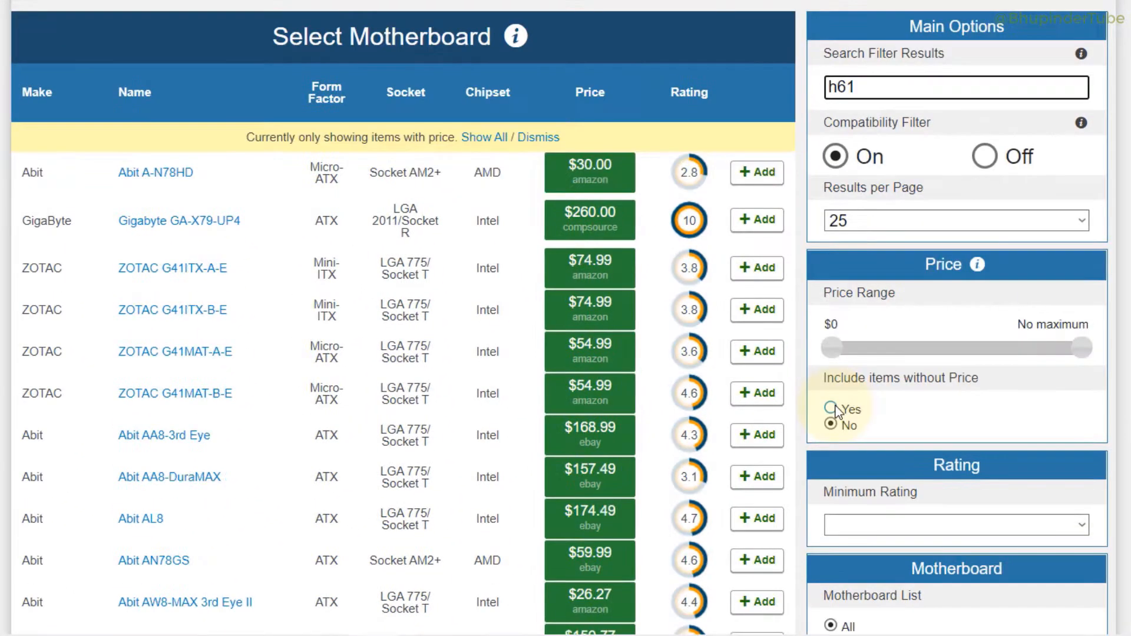
left_click(830, 409)
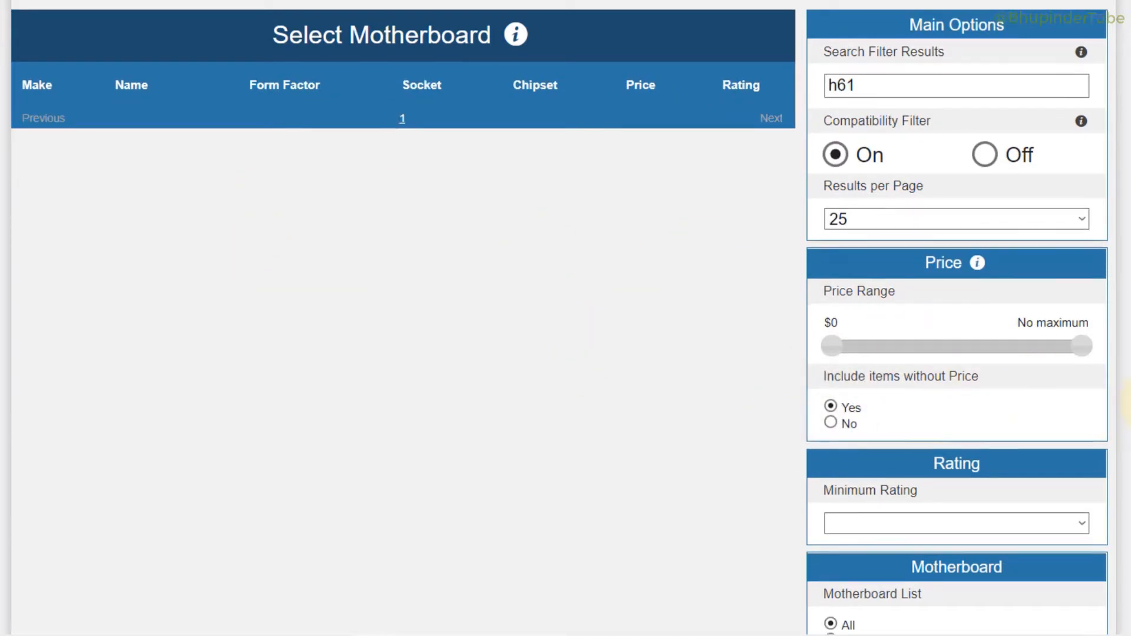
scroll("up", 3)
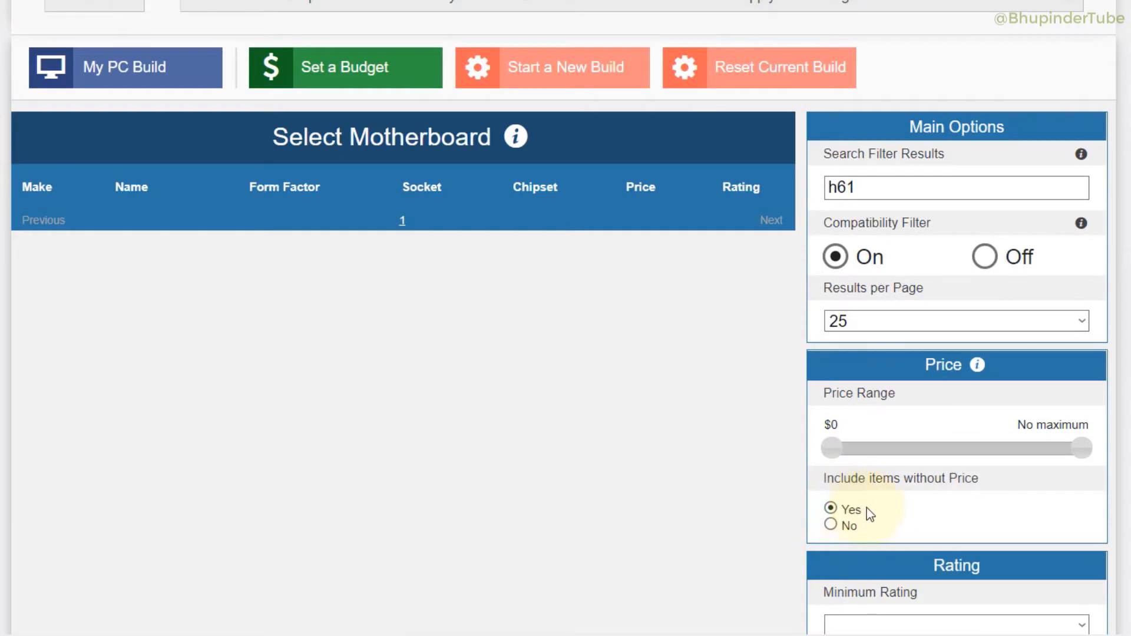
mouse_move(556, 268)
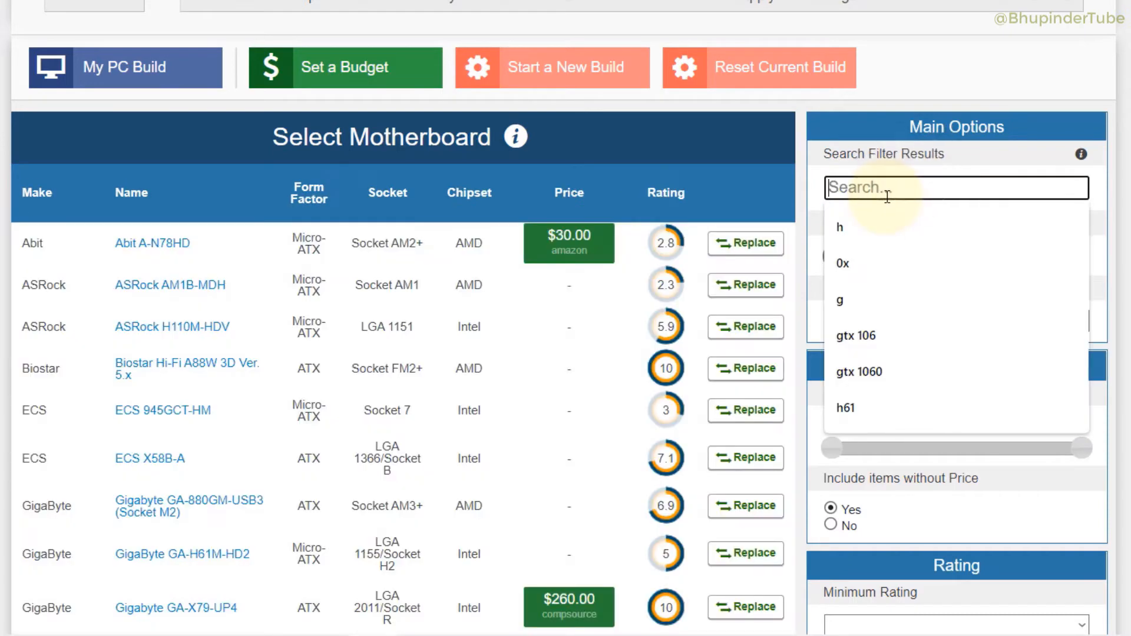
Step: Refine the motherboard search from 'h61' to 'h61m'
left_click(844, 407)
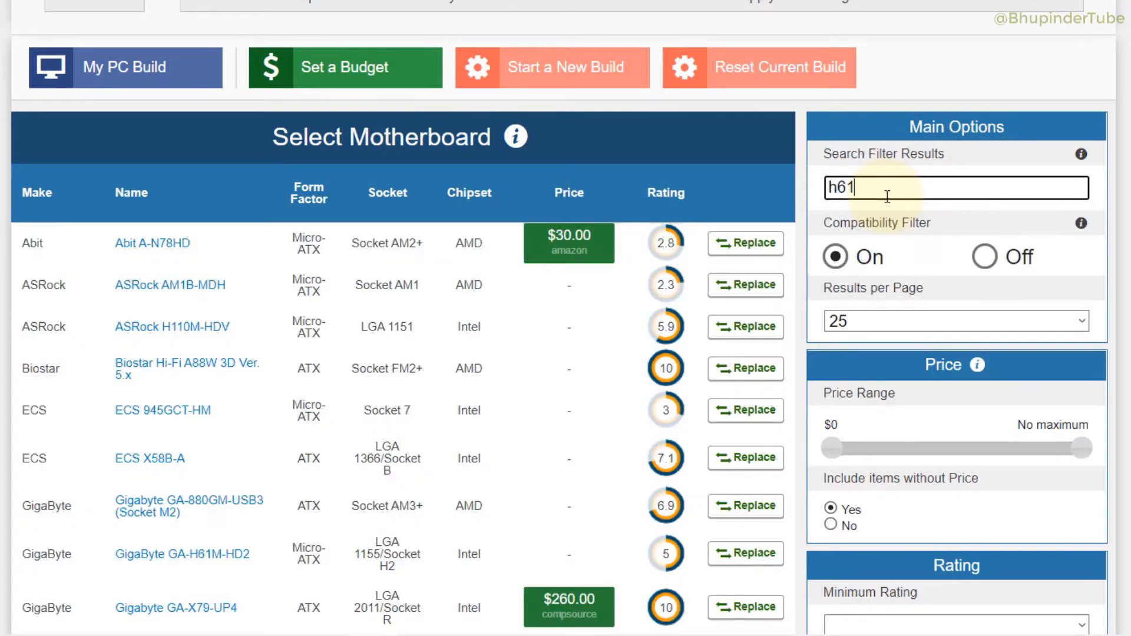
scroll("down", 3)
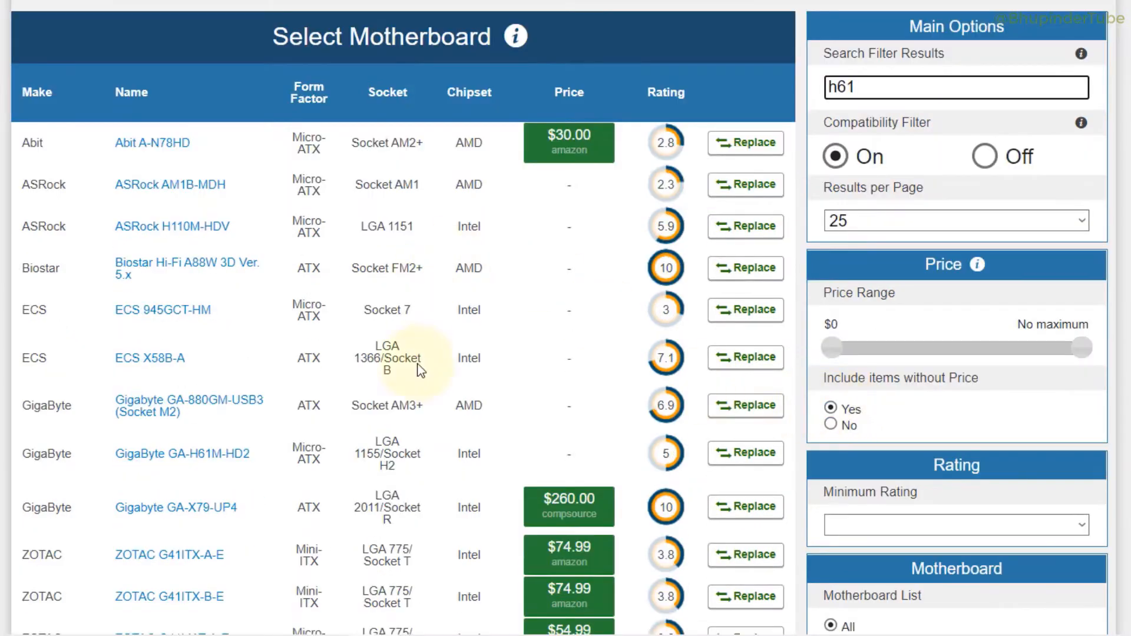
scroll("down", 3)
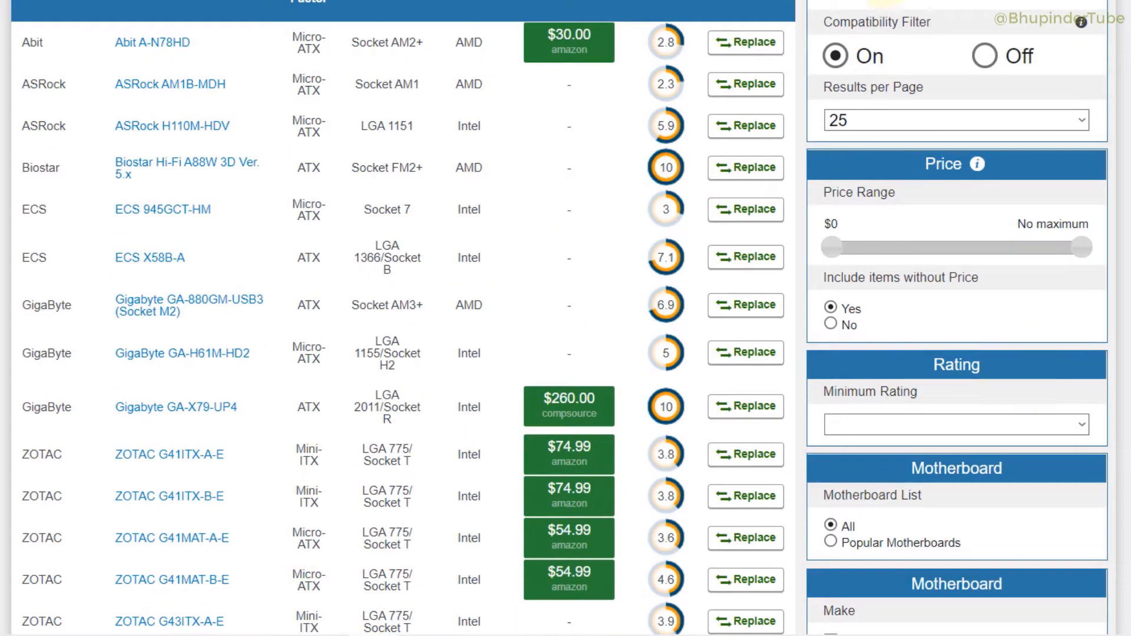
type("h61m")
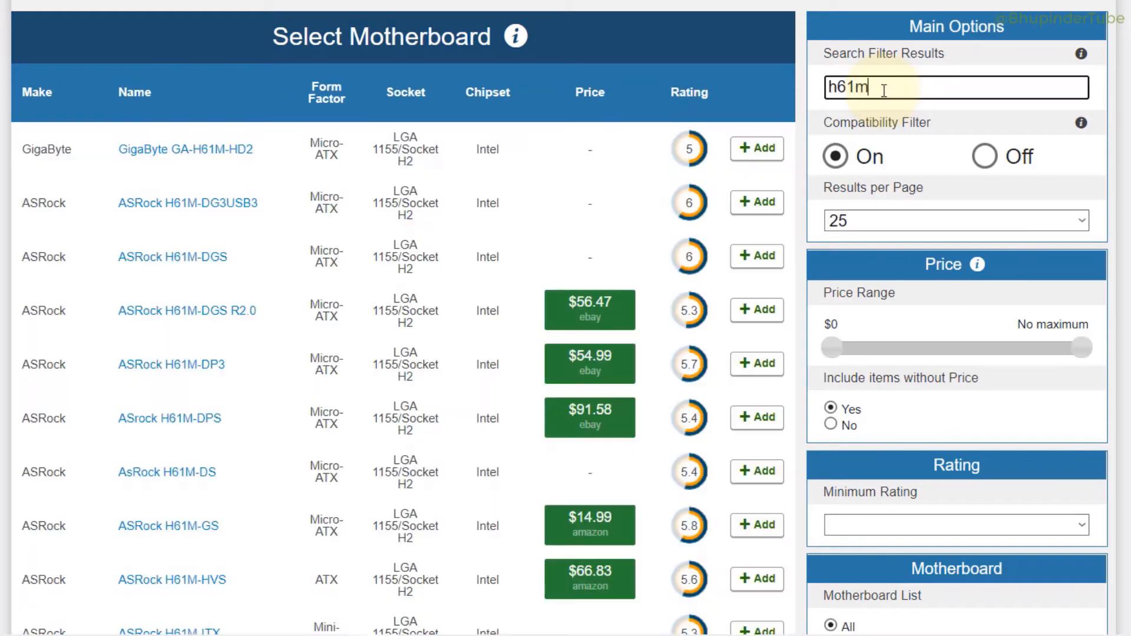
Step: Expand the Make filter with Show All to list every manufacturer
scroll("down", 3)
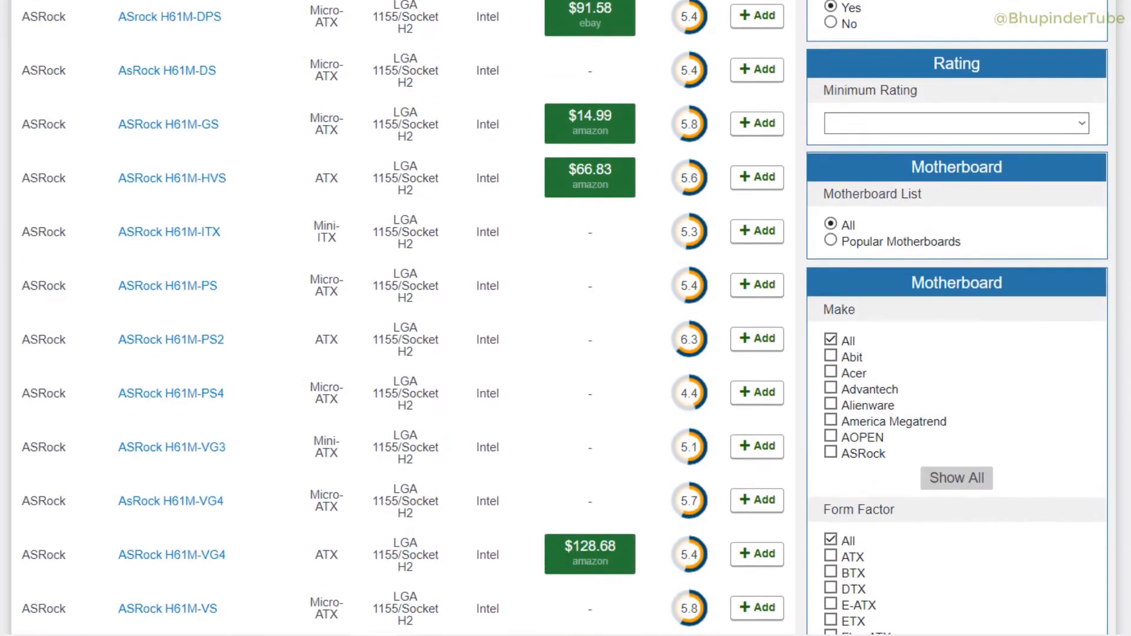
scroll("down", 3)
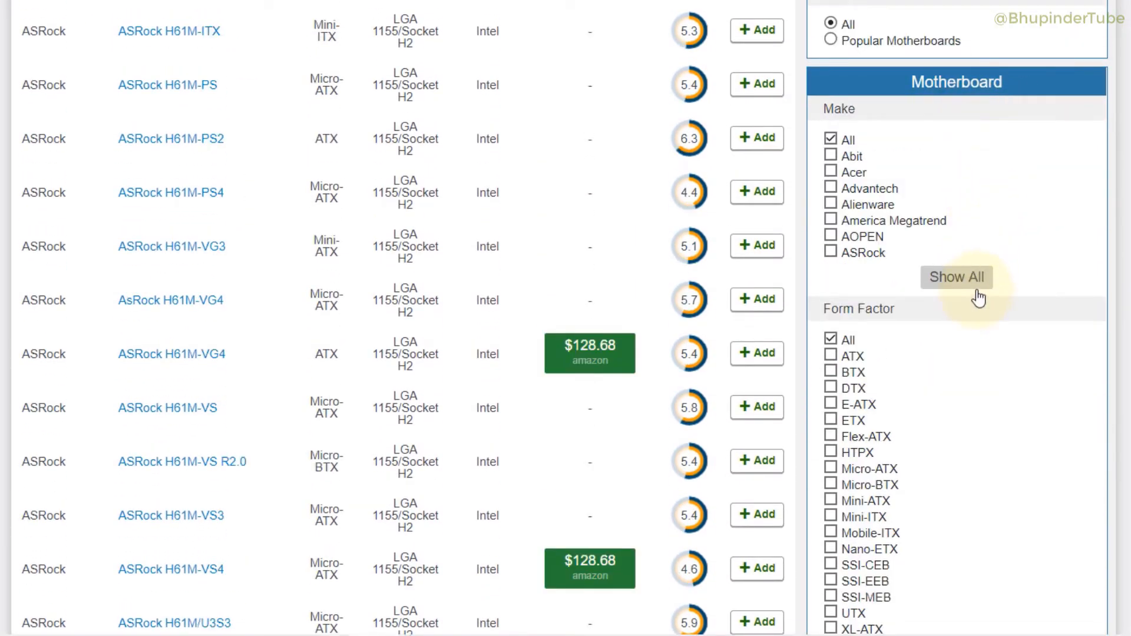
mouse_move(952, 289)
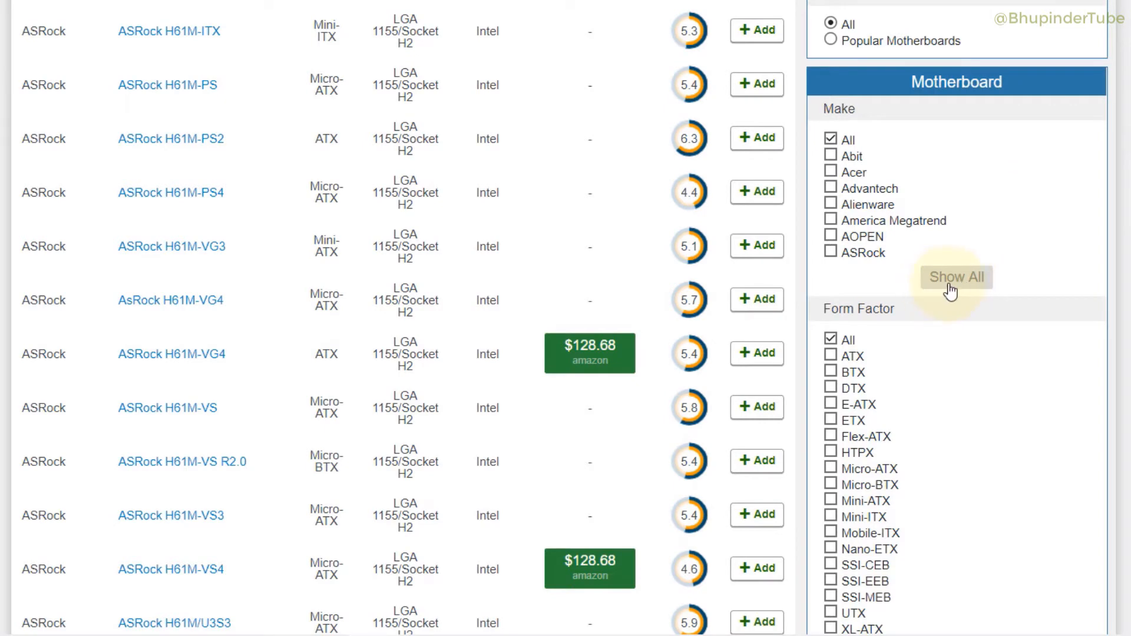
left_click(955, 277)
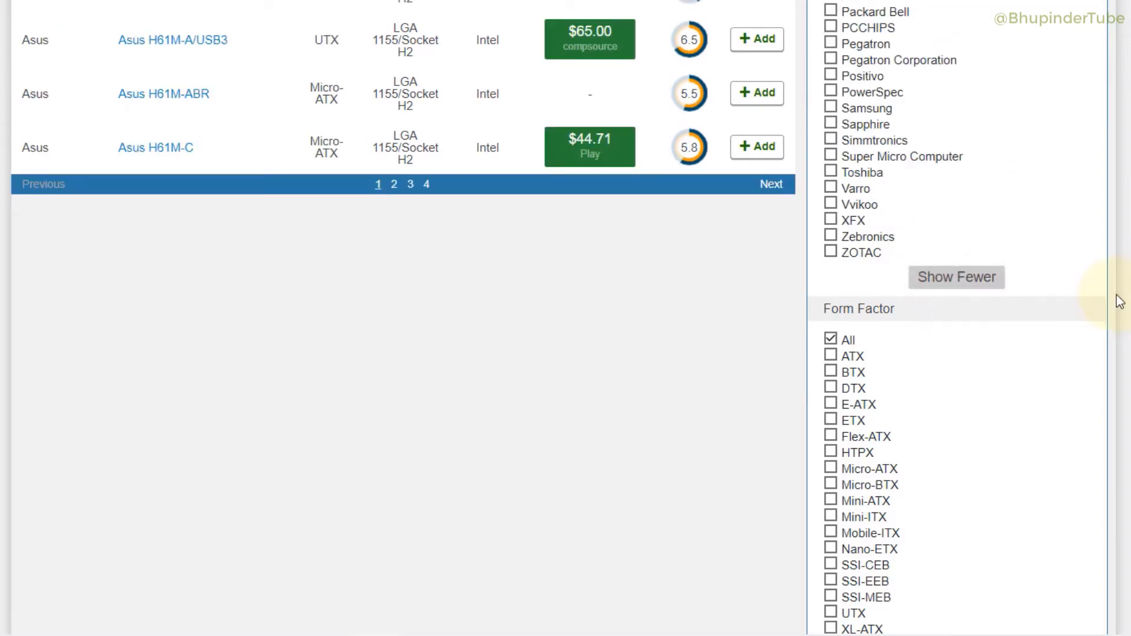
scroll("up", 3)
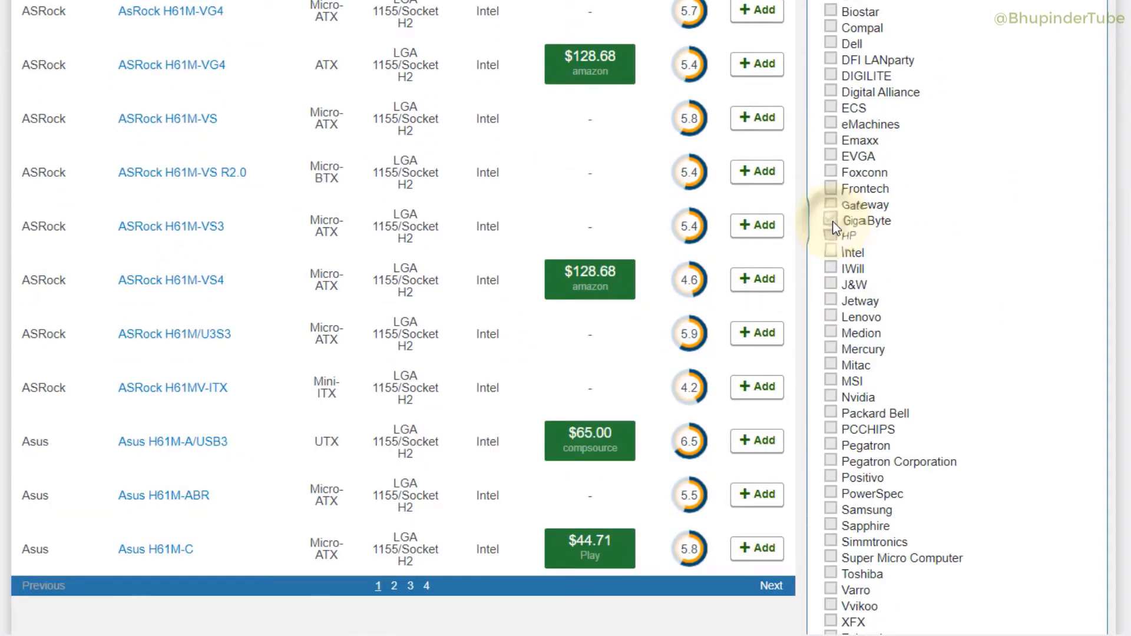
left_click(831, 220)
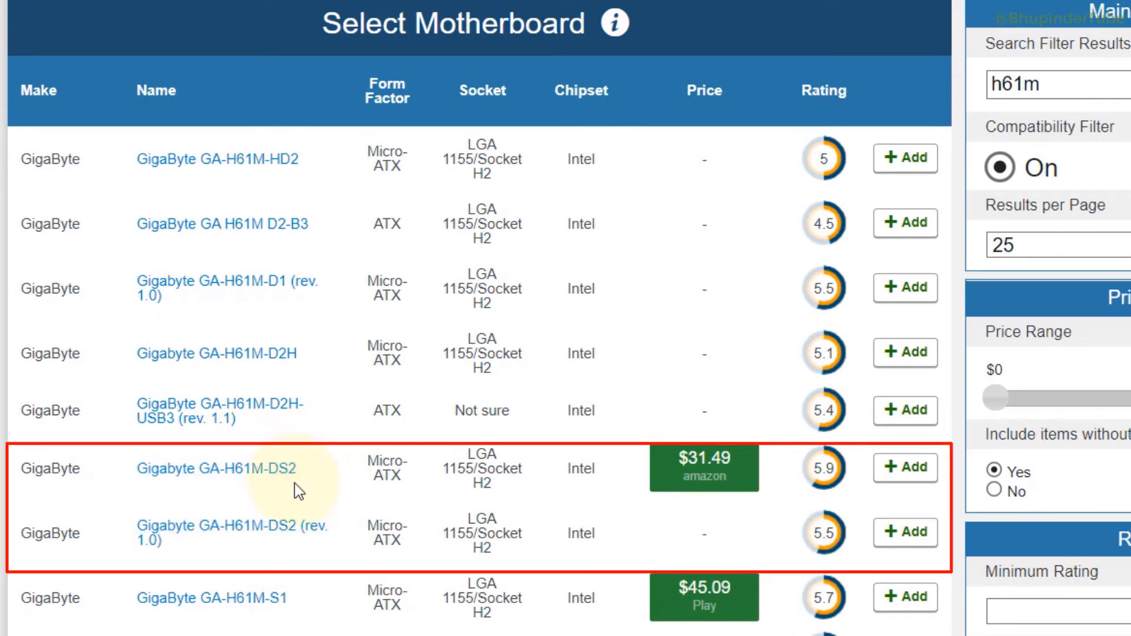
mouse_move(300, 561)
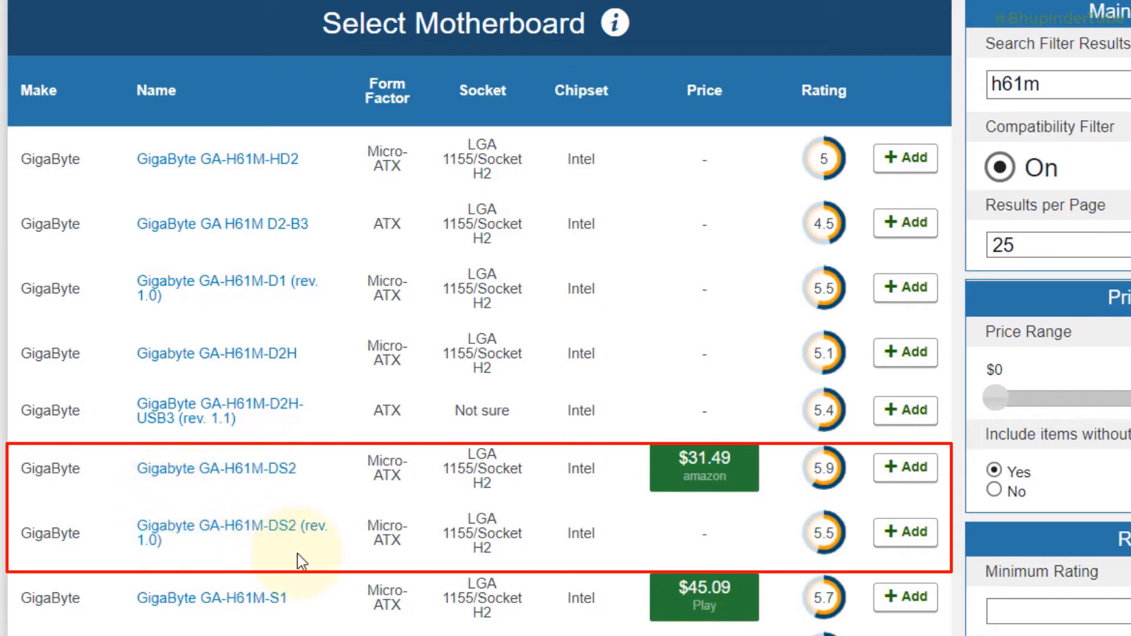
mouse_move(388, 498)
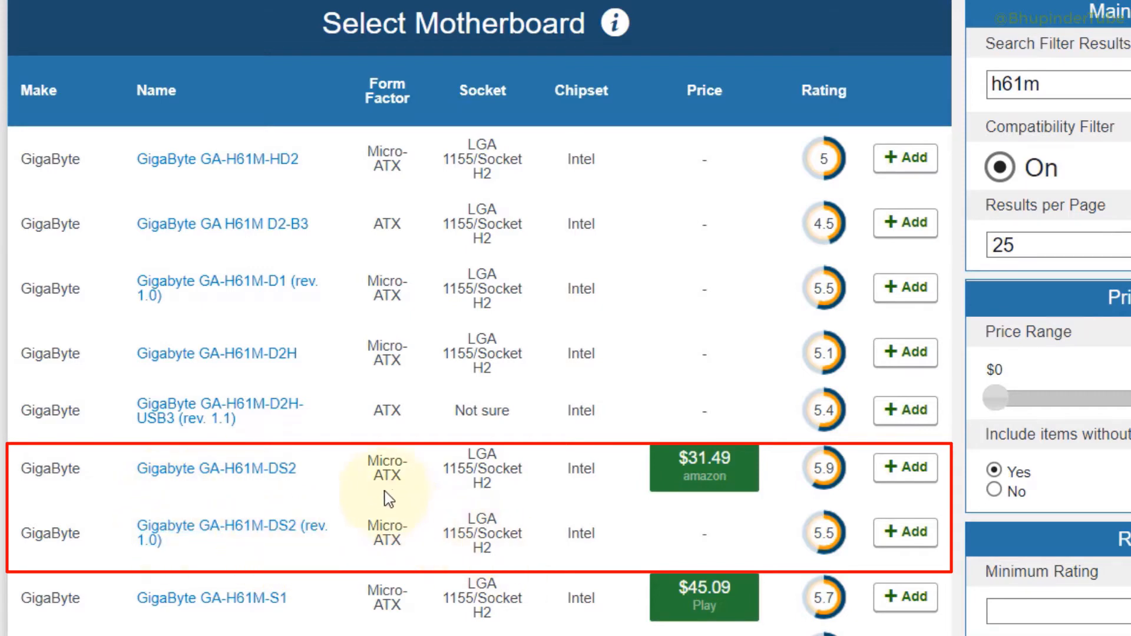
mouse_move(524, 500)
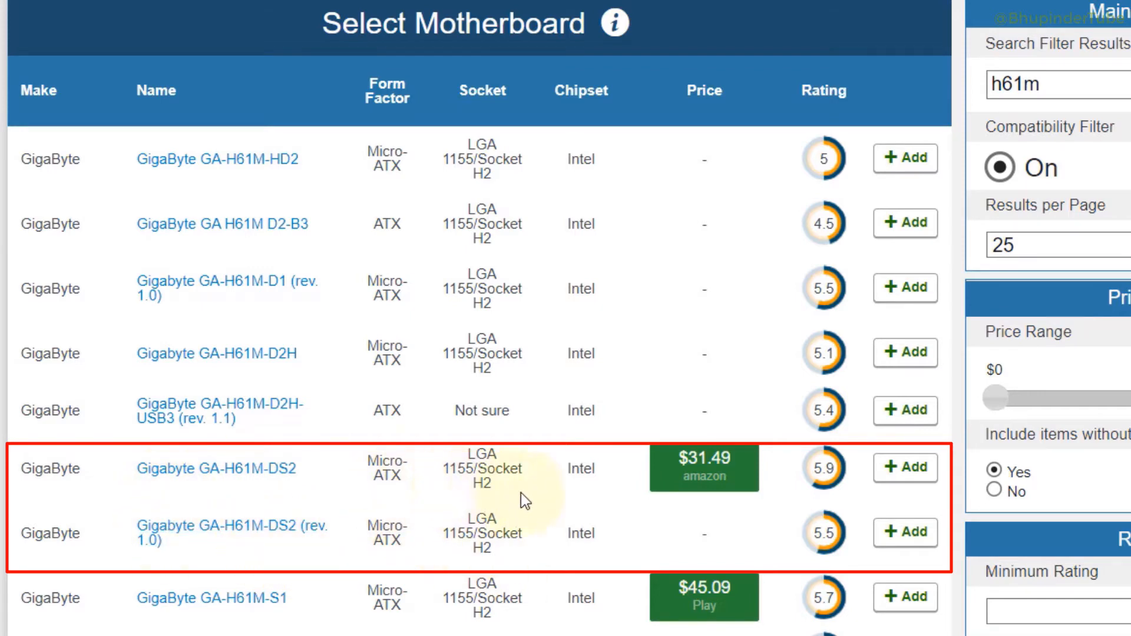
mouse_move(465, 559)
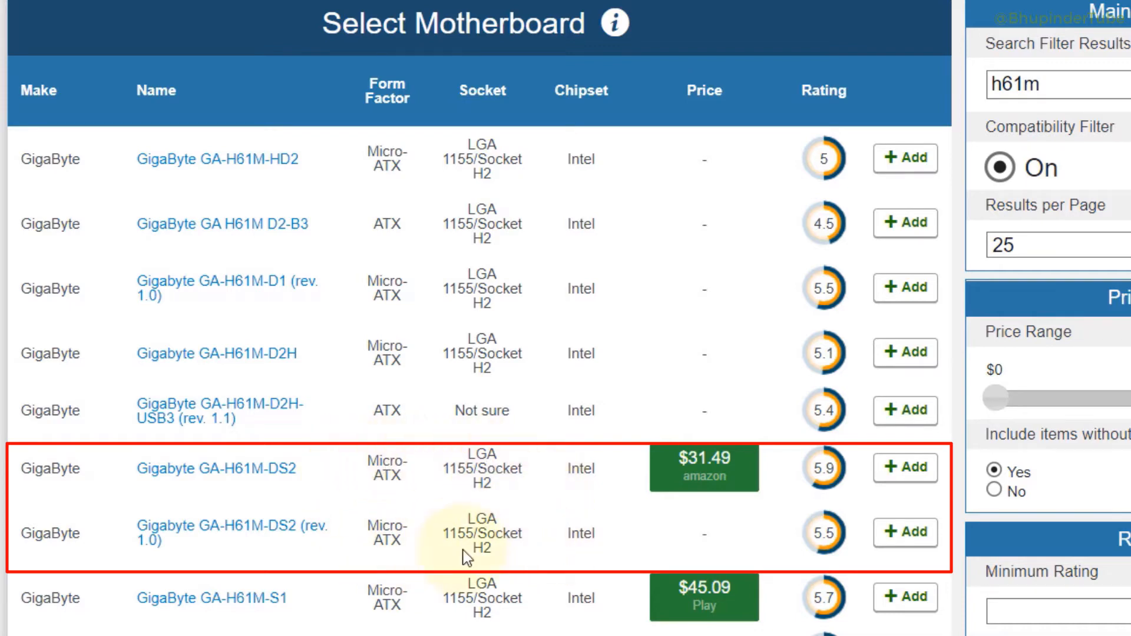
mouse_move(306, 456)
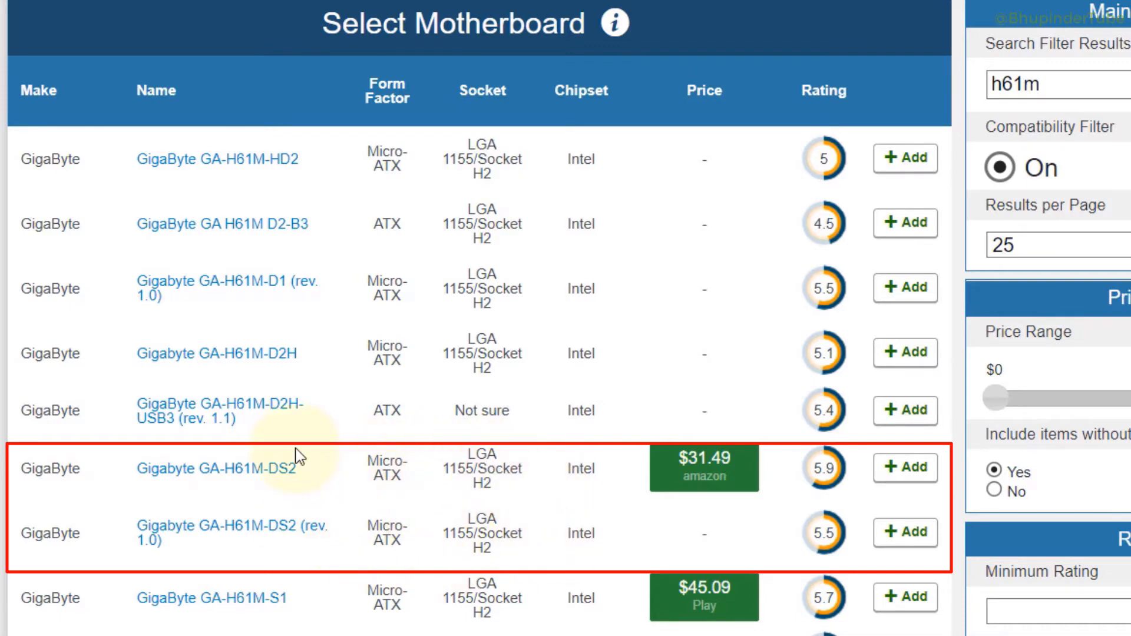
mouse_move(339, 491)
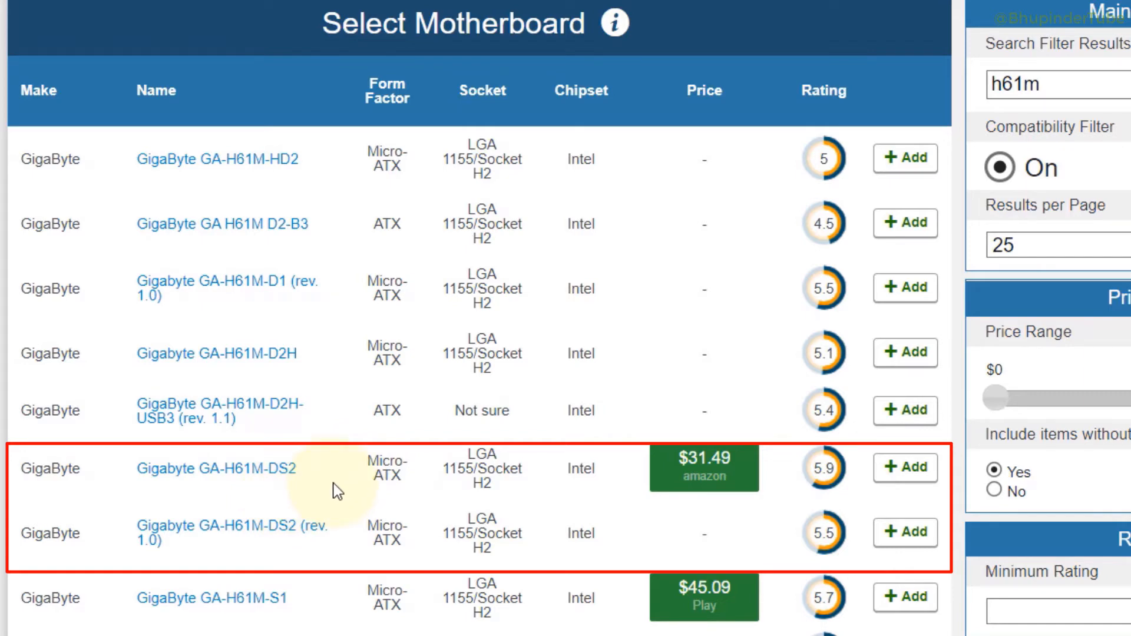
mouse_move(259, 489)
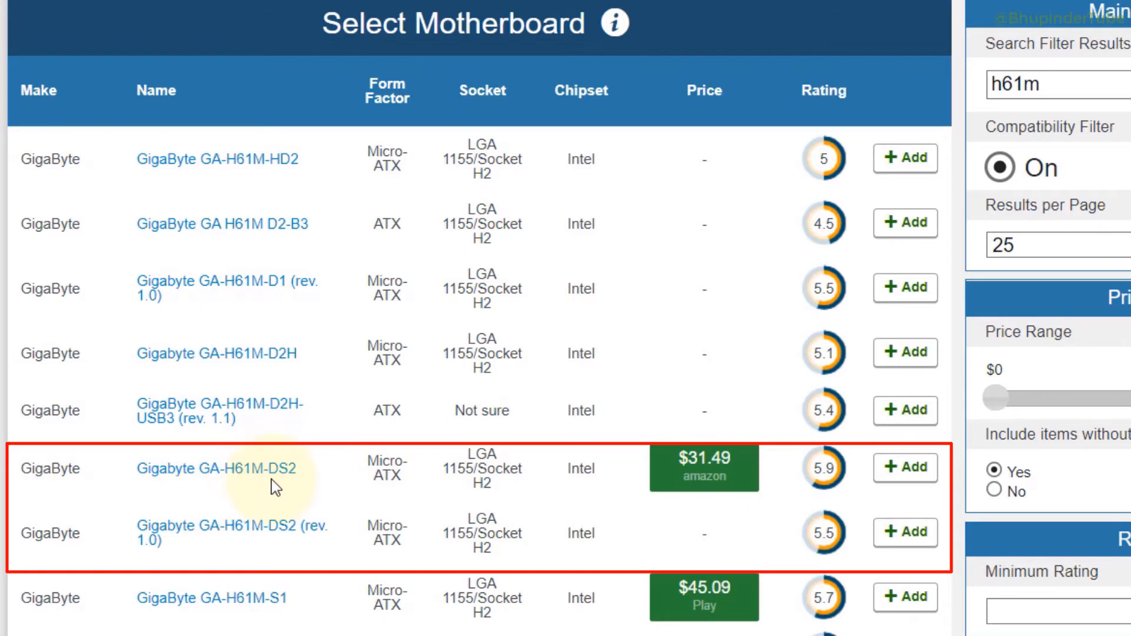
Step: Open the Gigabyte GA-H61M-DS2 page showing LGA 1155 socket, H61 chipset, 16 GB DDR3
left_click(215, 467)
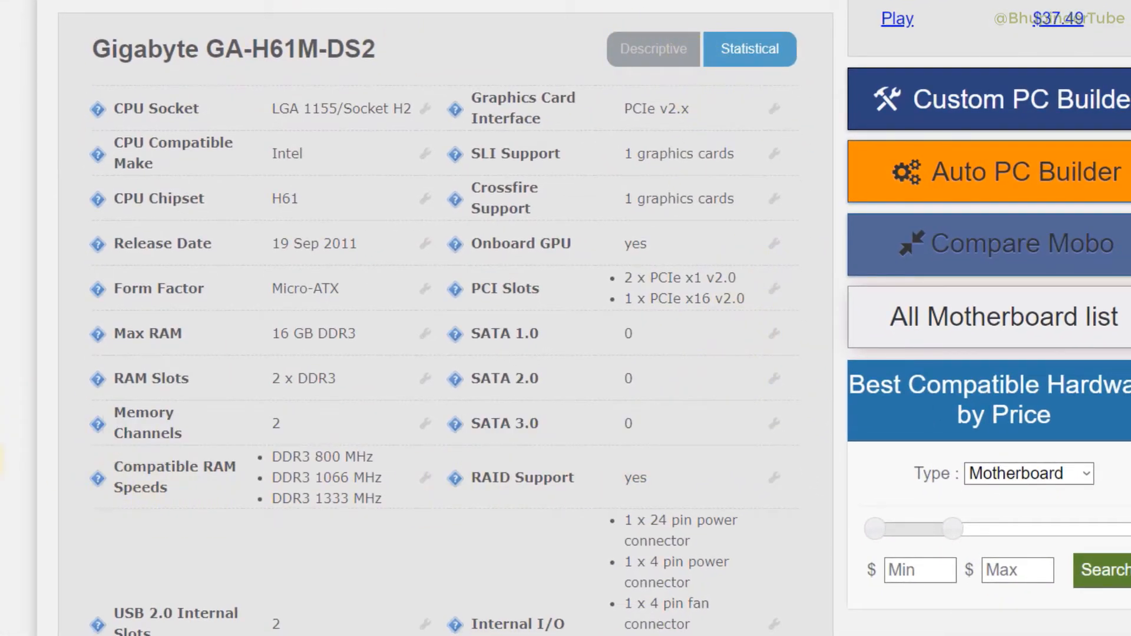
scroll("up", 3)
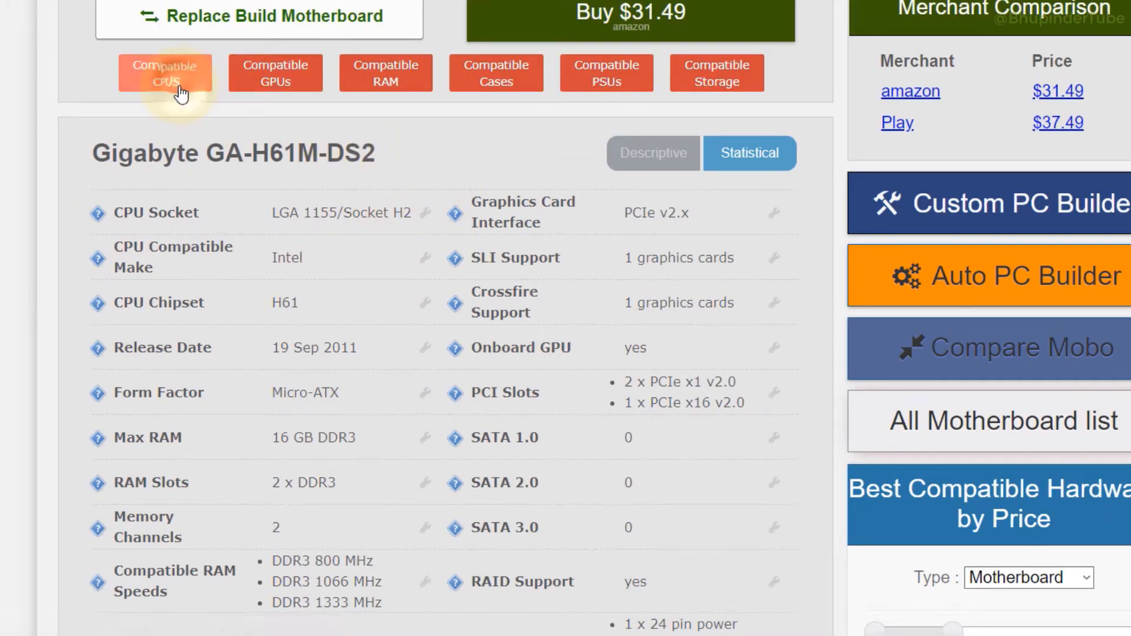
Step: Show the board's Compatible CPUs and expand the Intel families through Core i7 3rd Gen
left_click(165, 72)
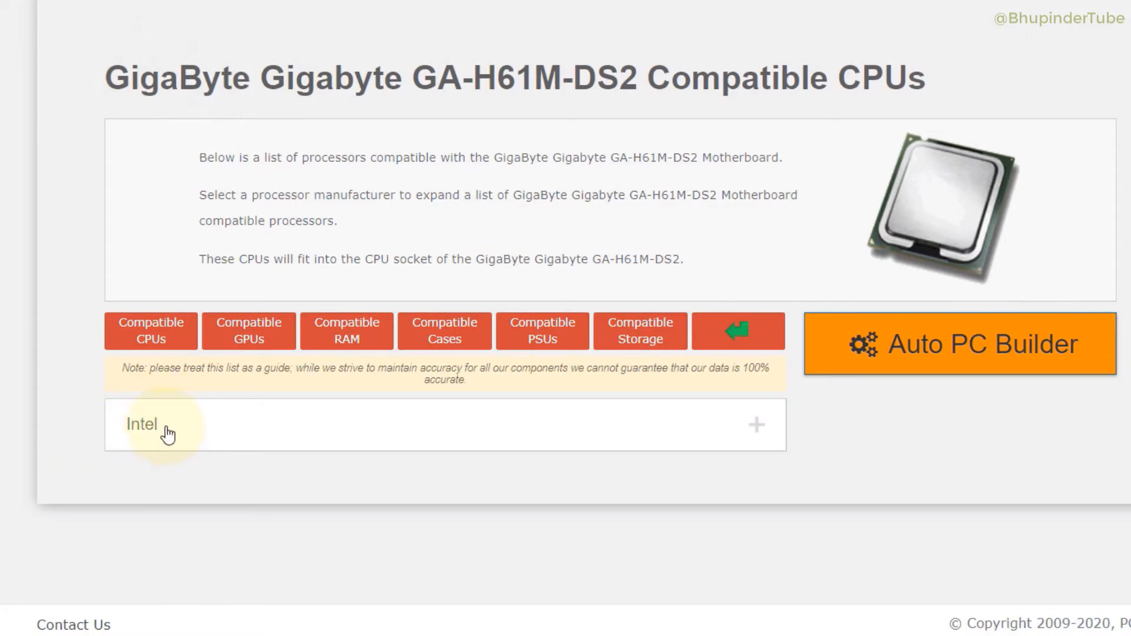
mouse_move(344, 430)
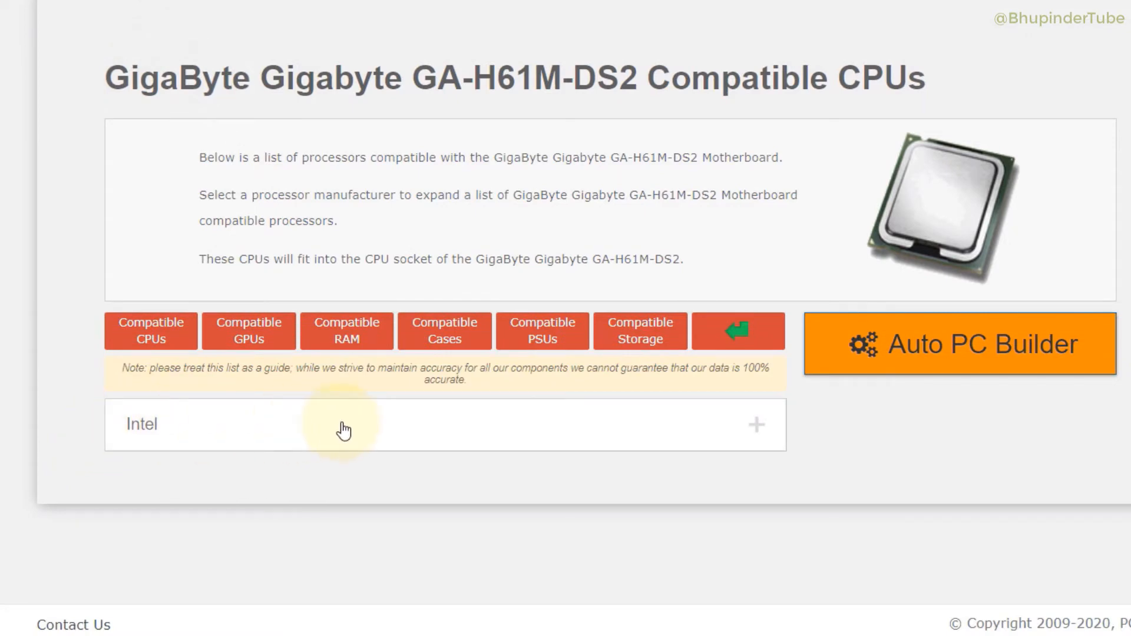
left_click(343, 424)
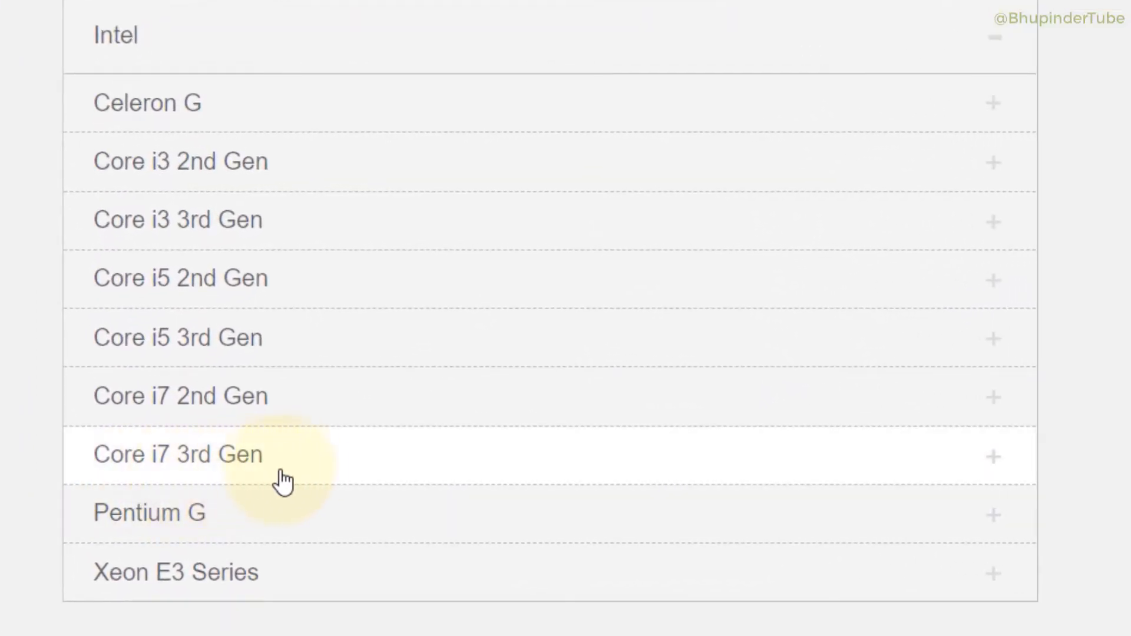
mouse_move(260, 476)
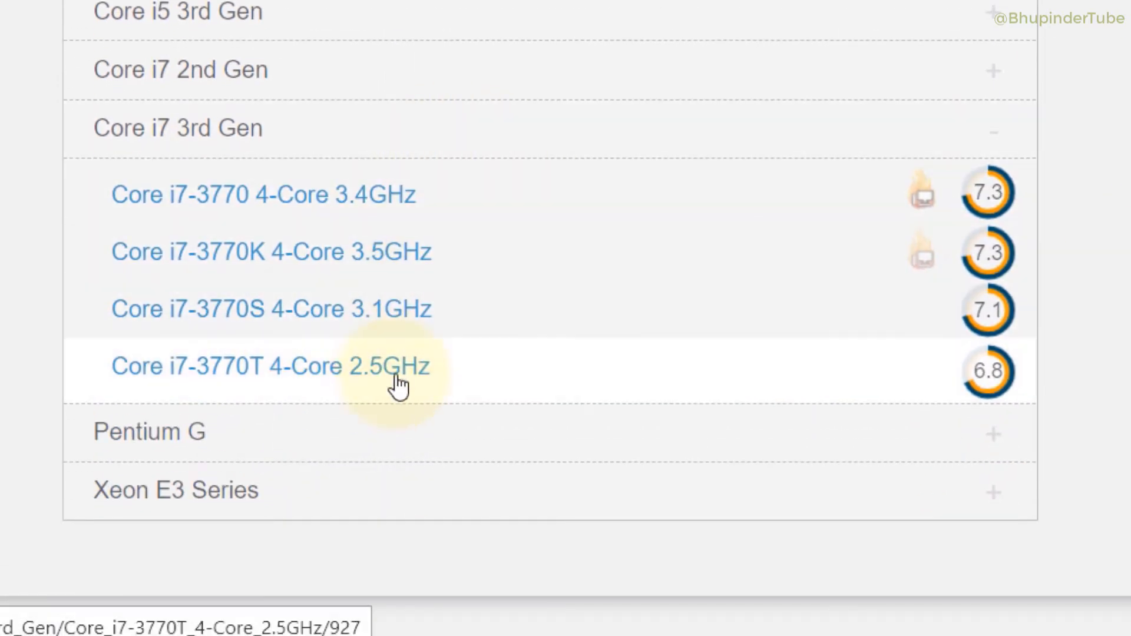
mouse_move(414, 365)
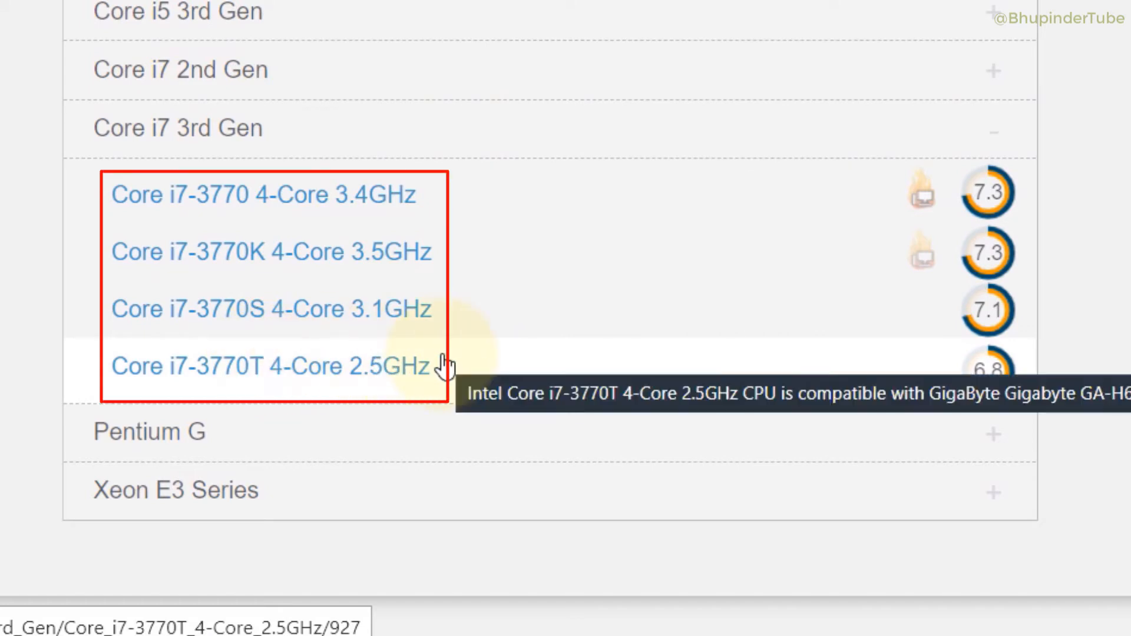
mouse_move(321, 372)
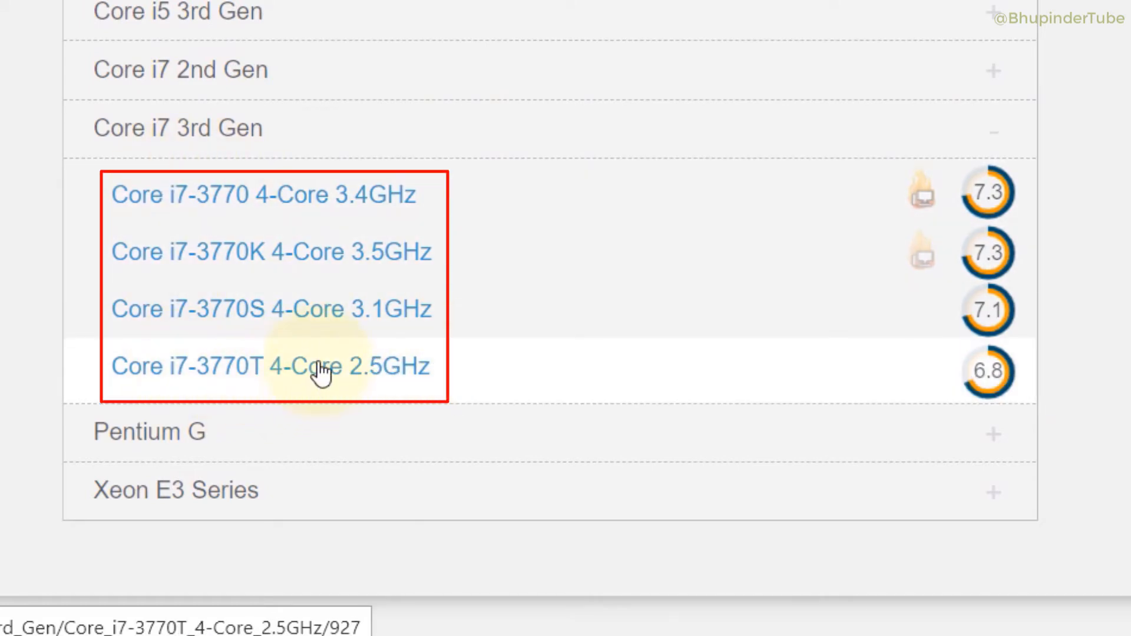
mouse_move(400, 401)
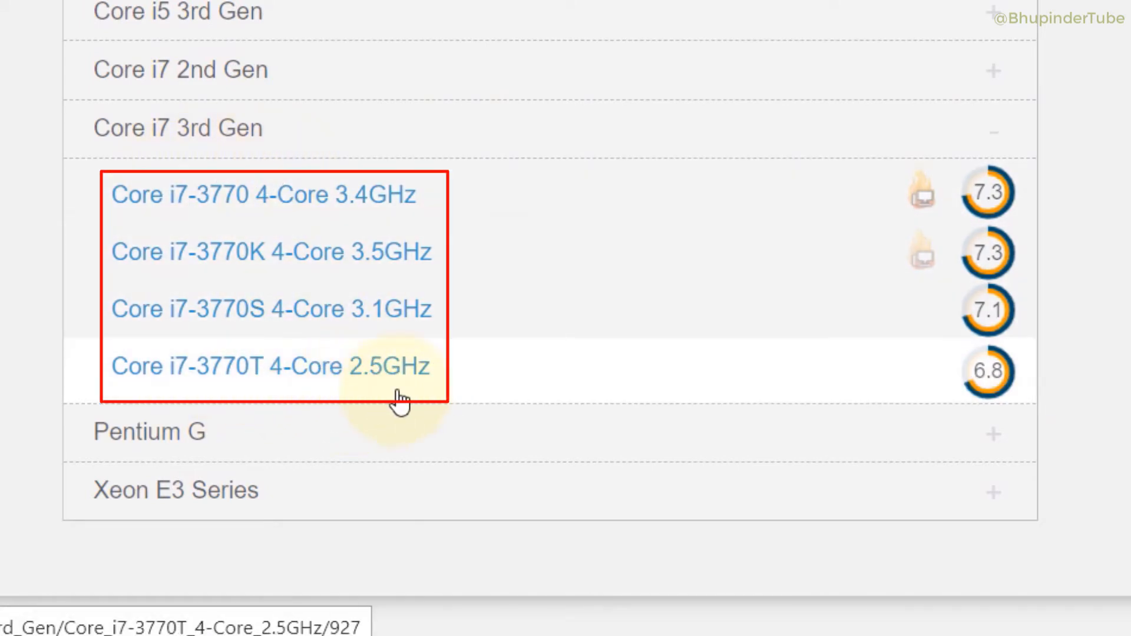
mouse_move(436, 397)
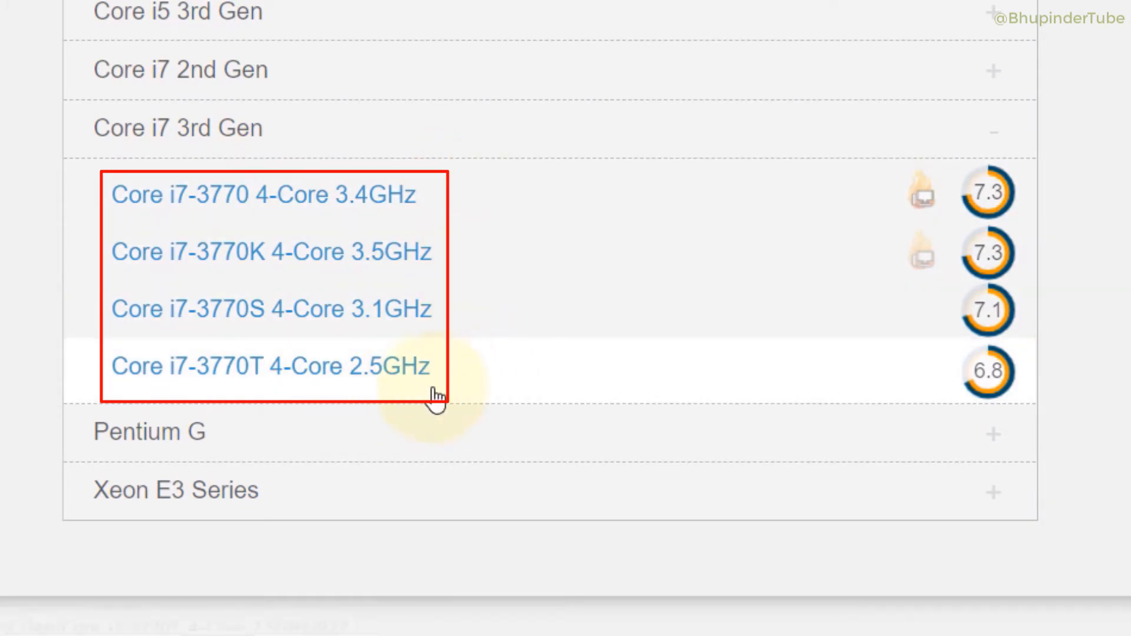
mouse_move(390, 393)
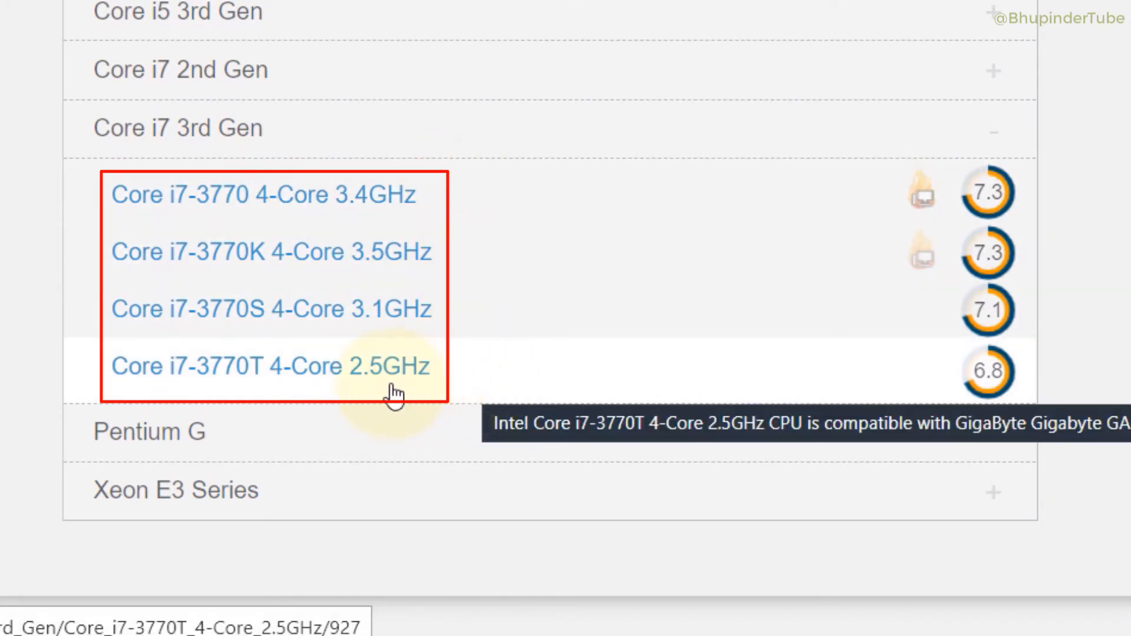
mouse_move(487, 222)
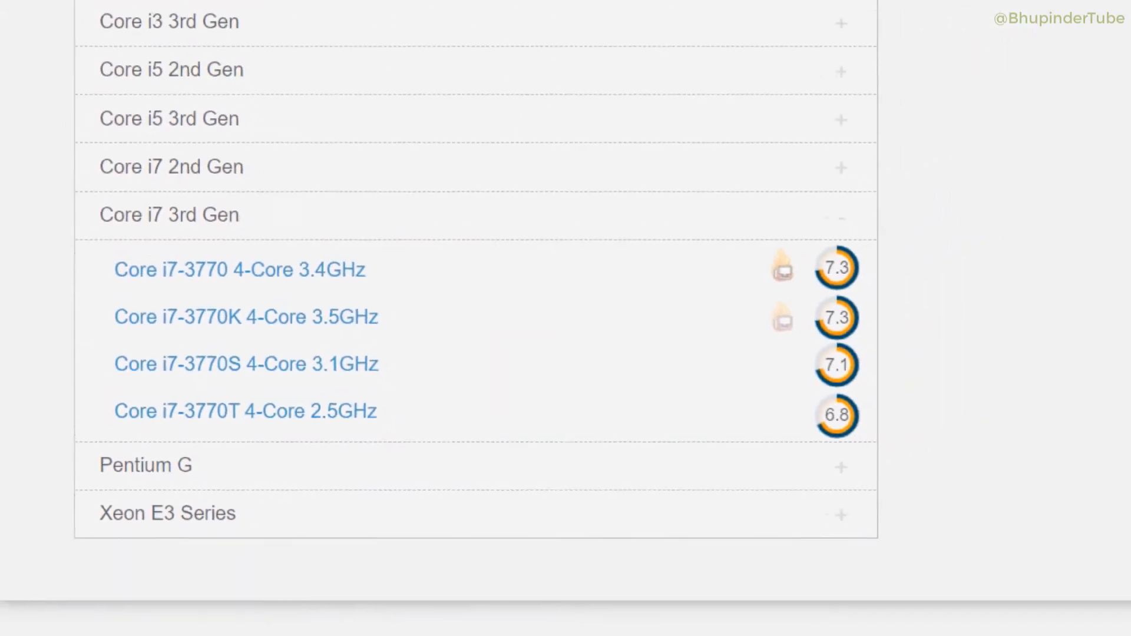
left_click(245, 317)
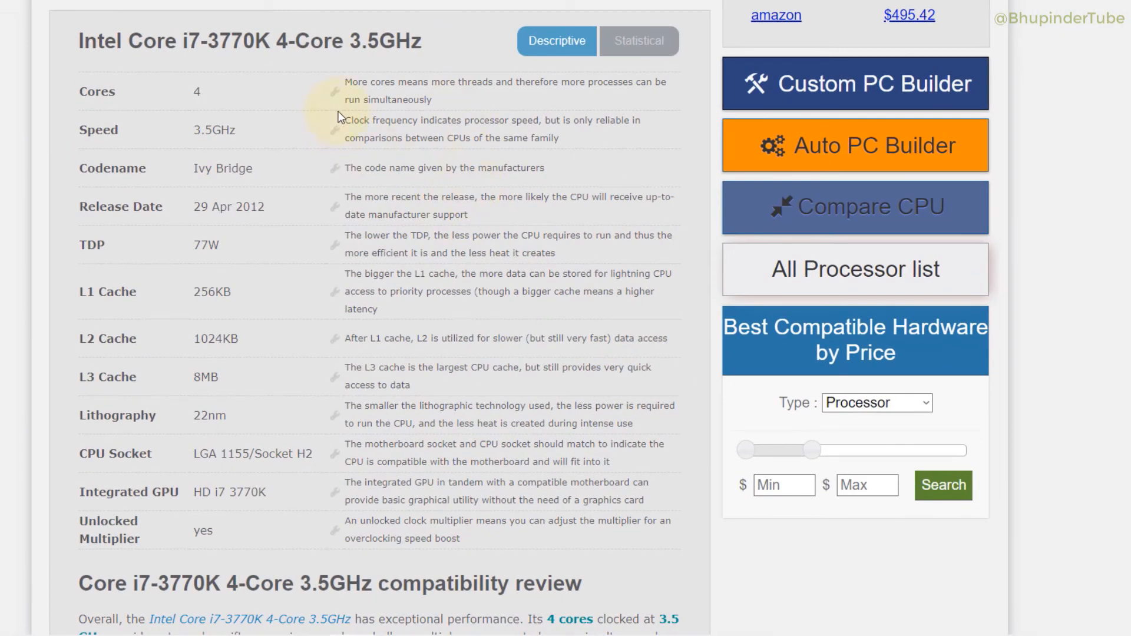
mouse_move(458, 195)
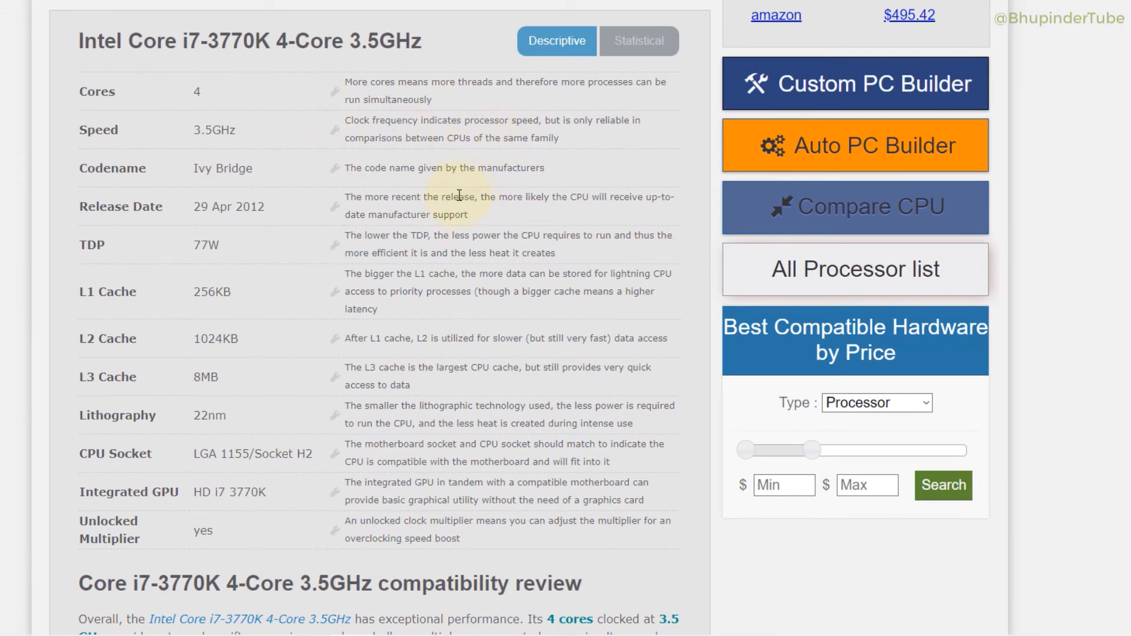
mouse_move(407, 63)
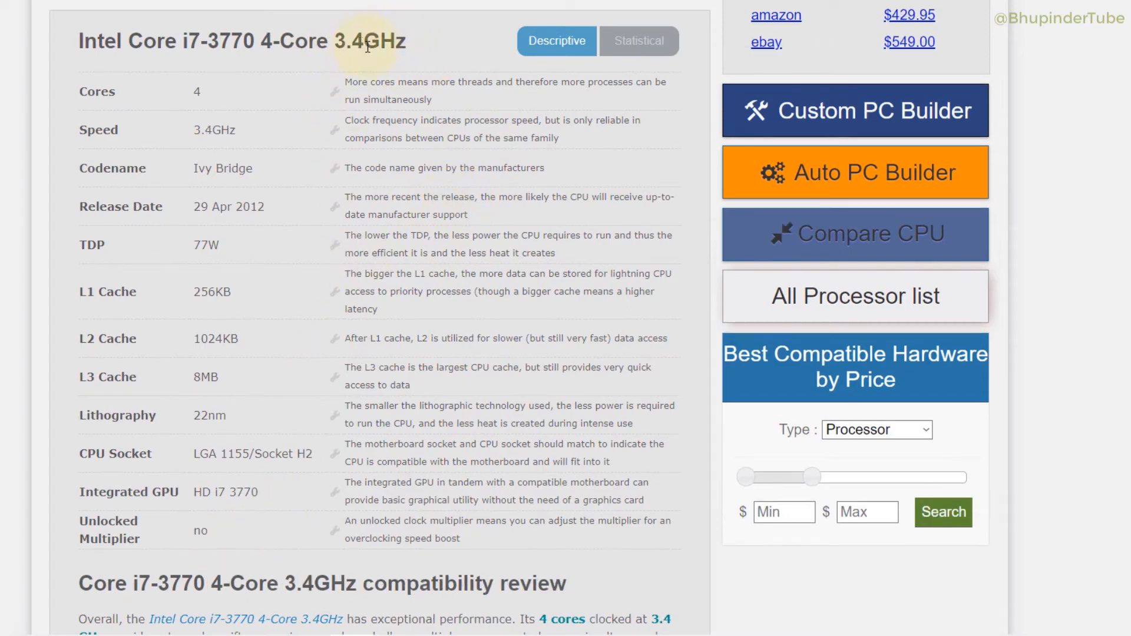
mouse_move(460, 76)
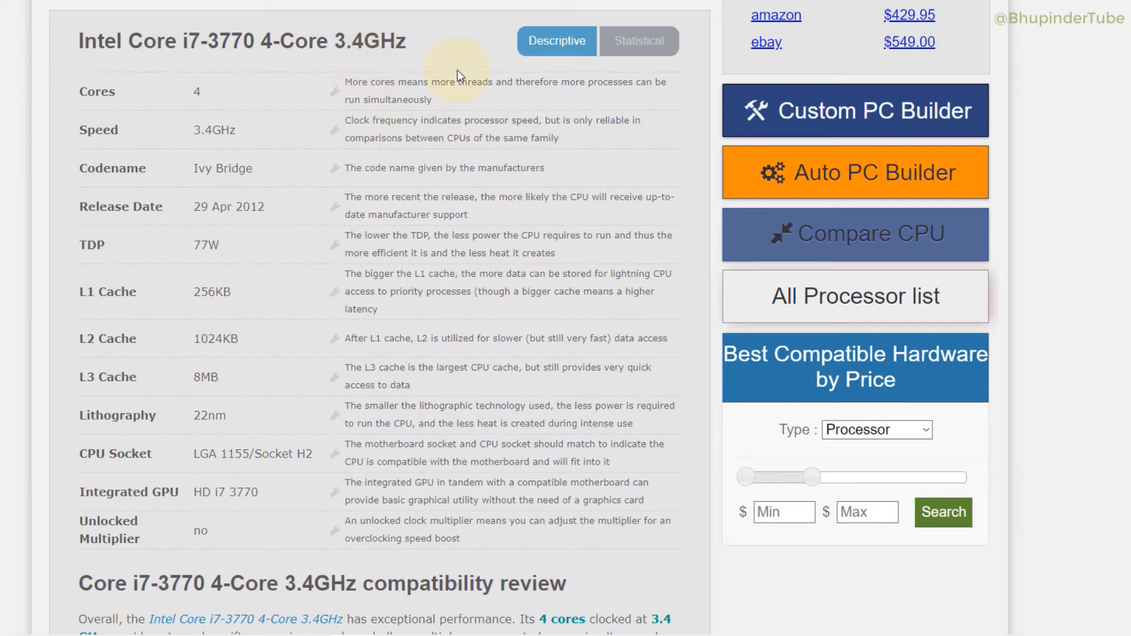
mouse_move(417, 68)
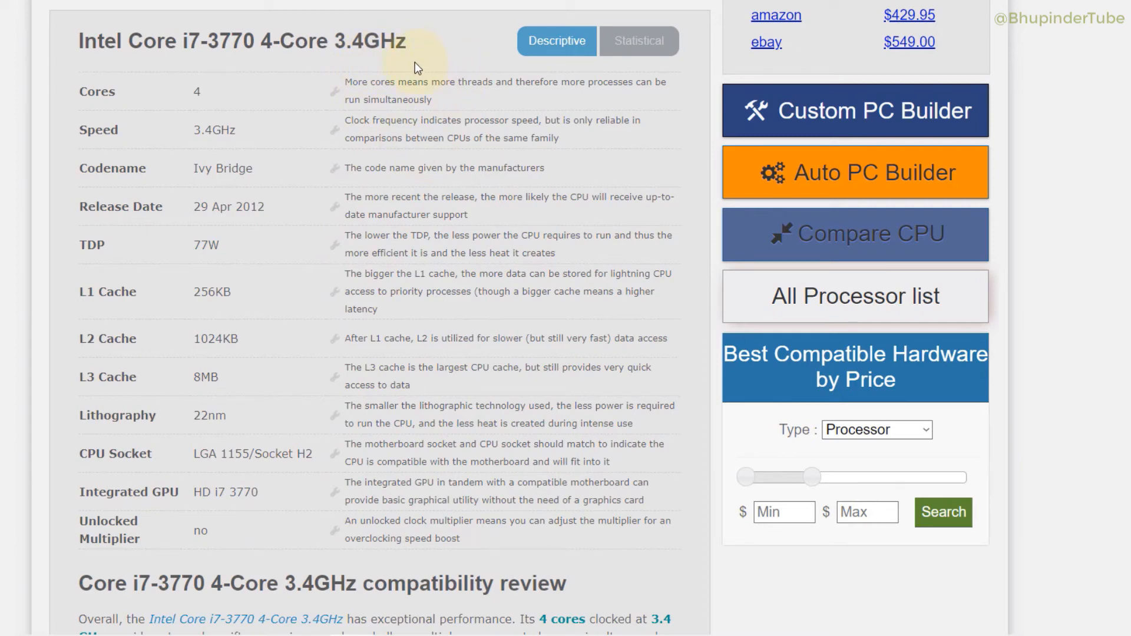
mouse_move(273, 553)
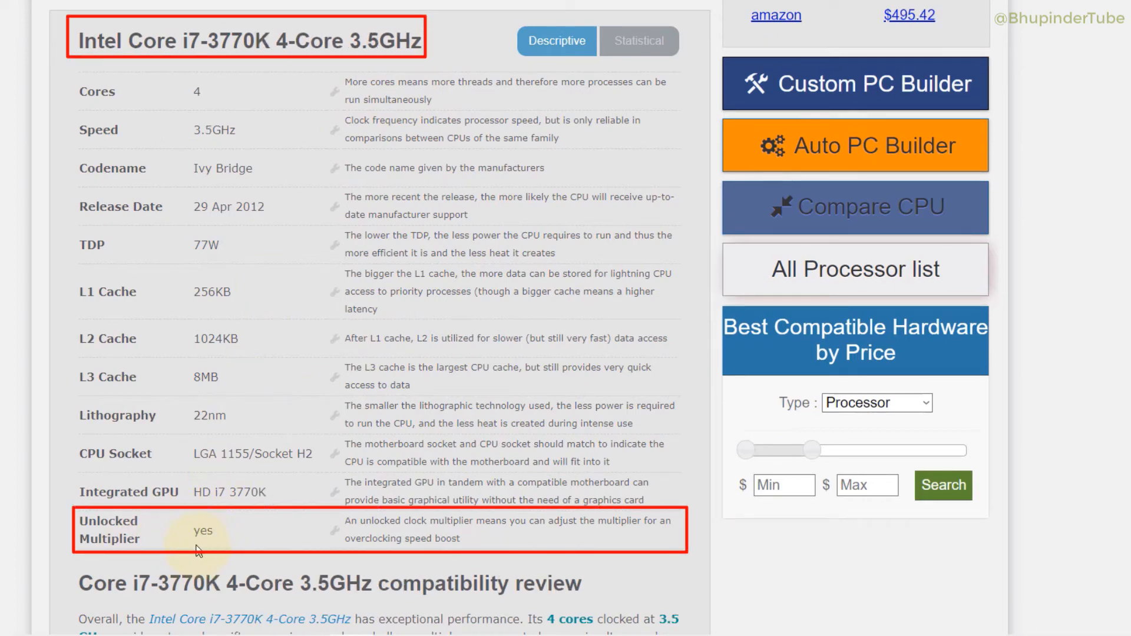
mouse_move(452, 534)
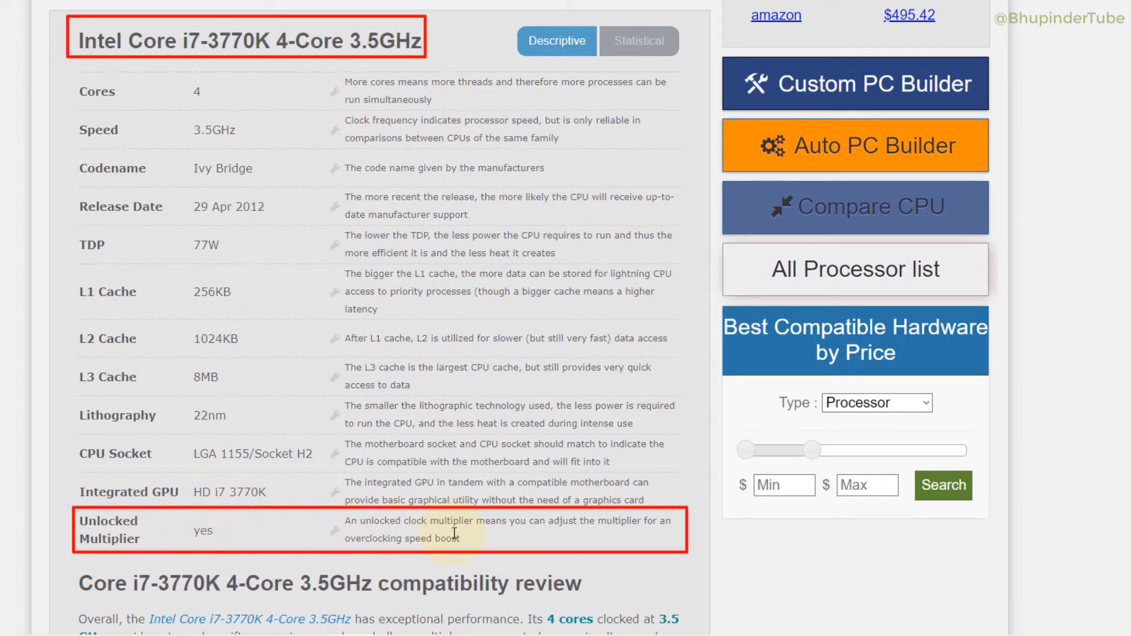
mouse_move(501, 536)
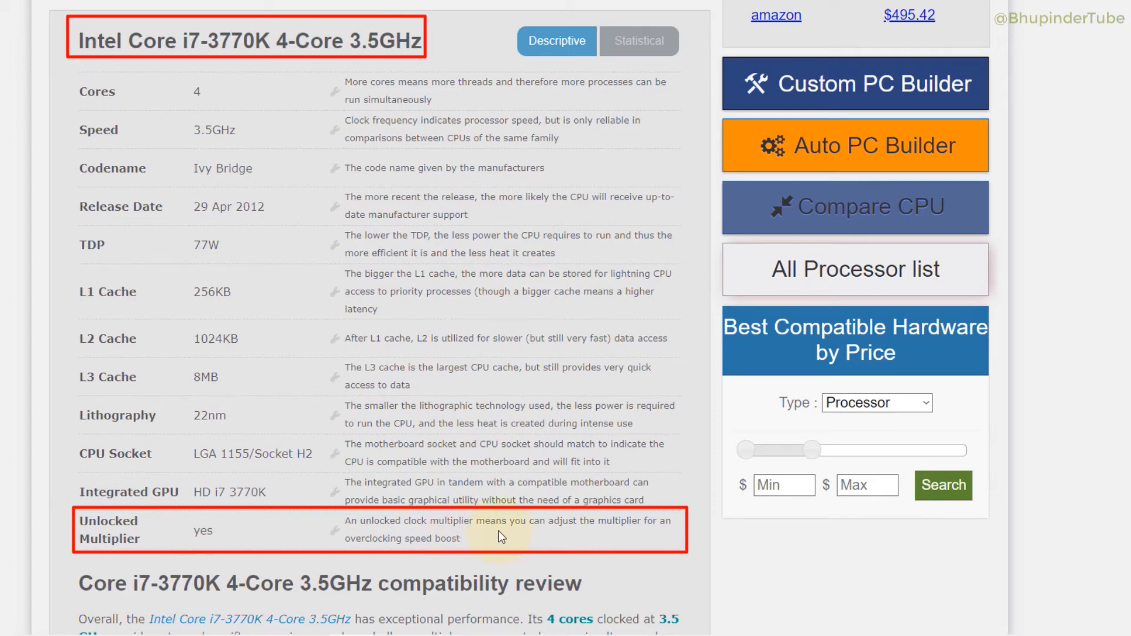
mouse_move(462, 537)
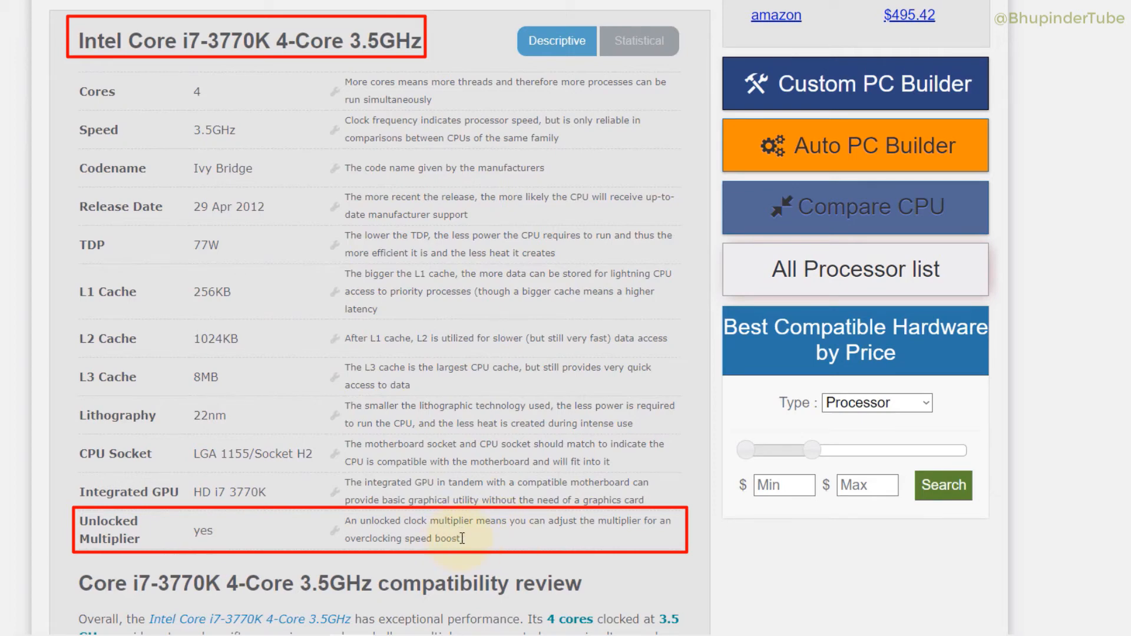
mouse_move(344, 284)
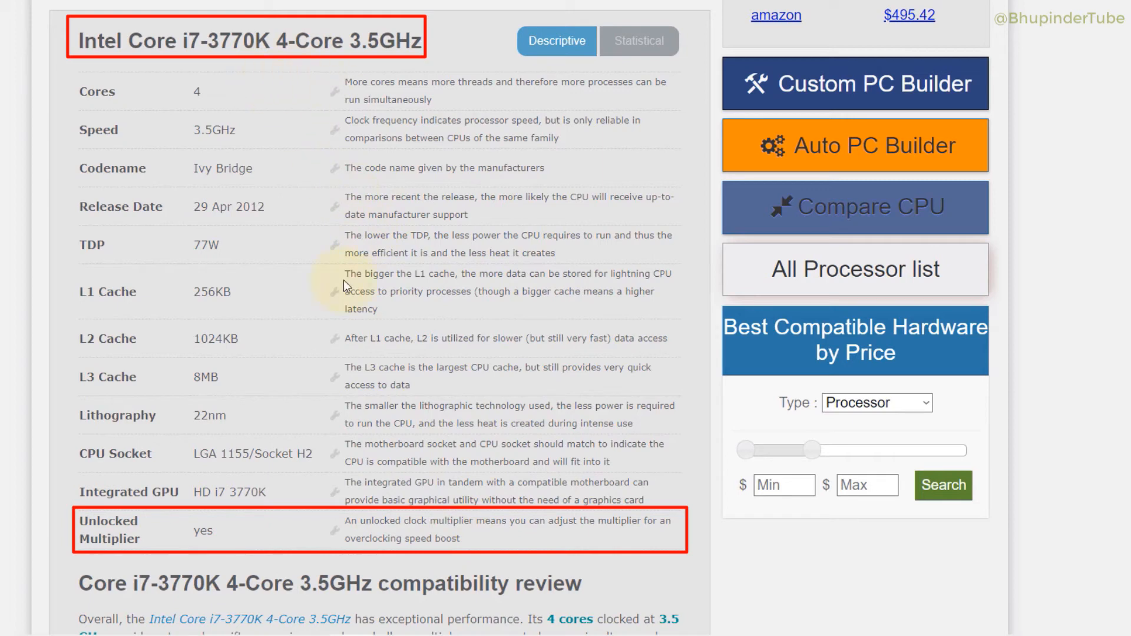
mouse_move(244, 540)
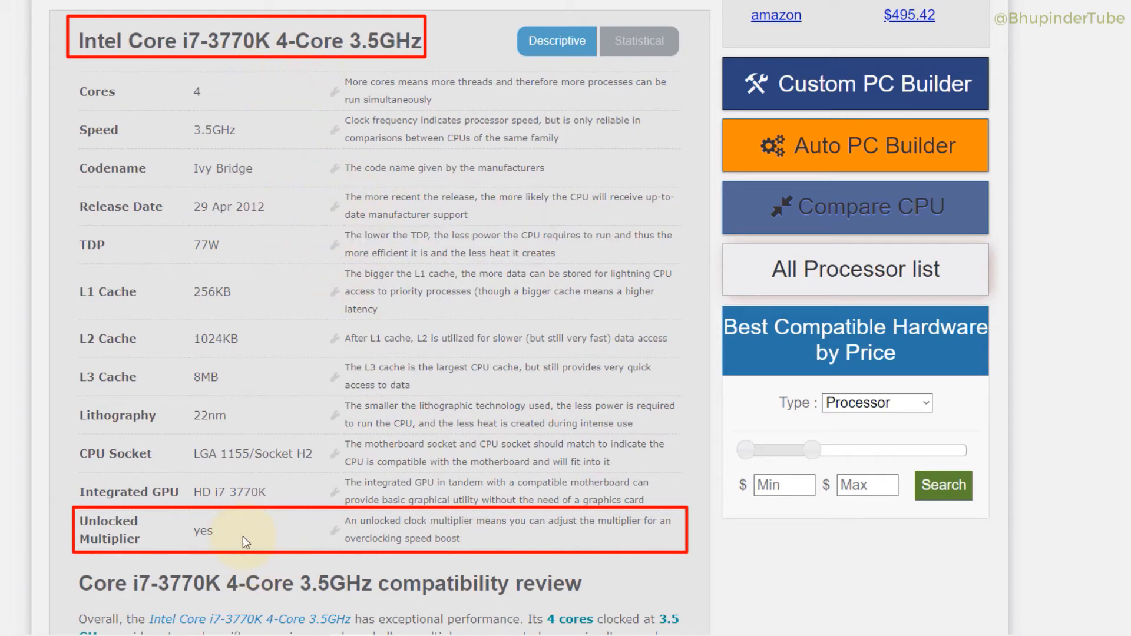
mouse_move(270, 533)
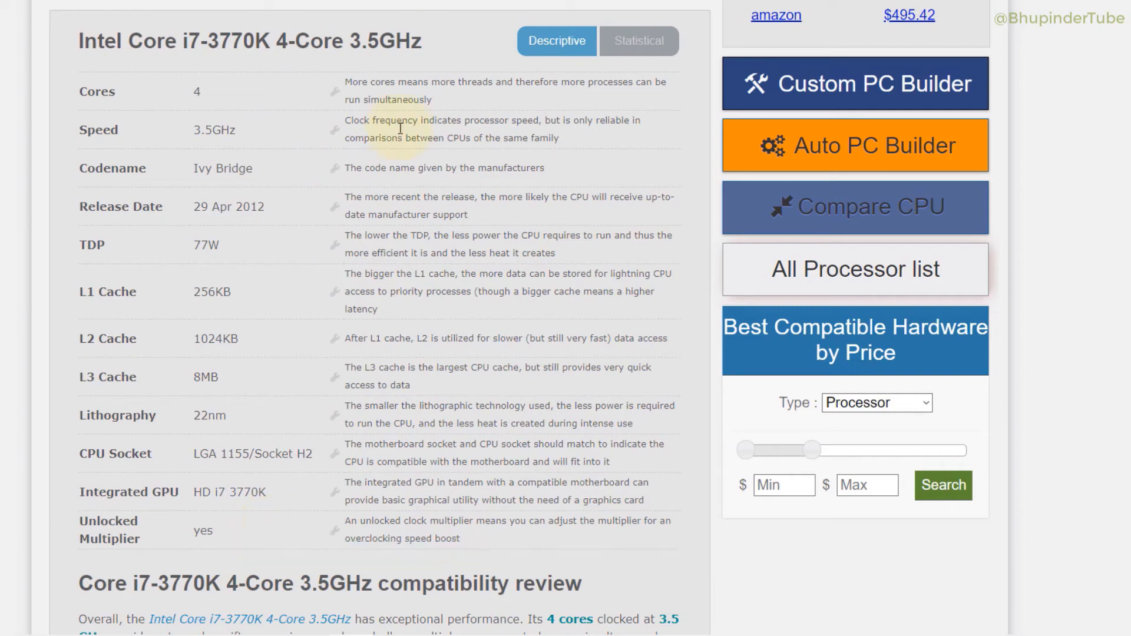
mouse_move(453, 161)
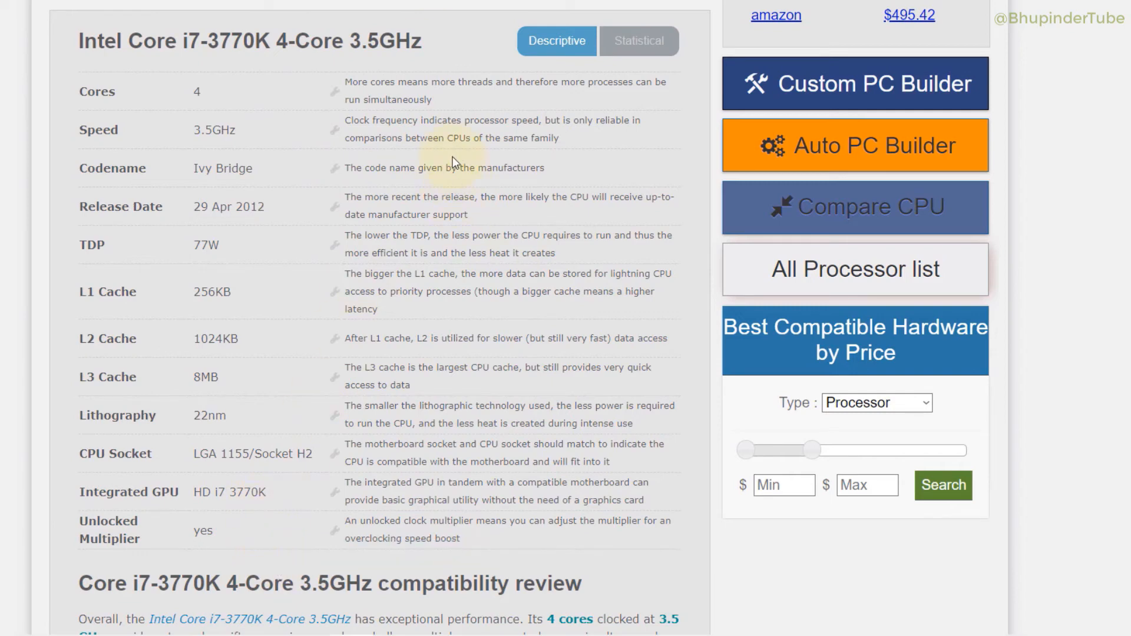
mouse_move(470, 182)
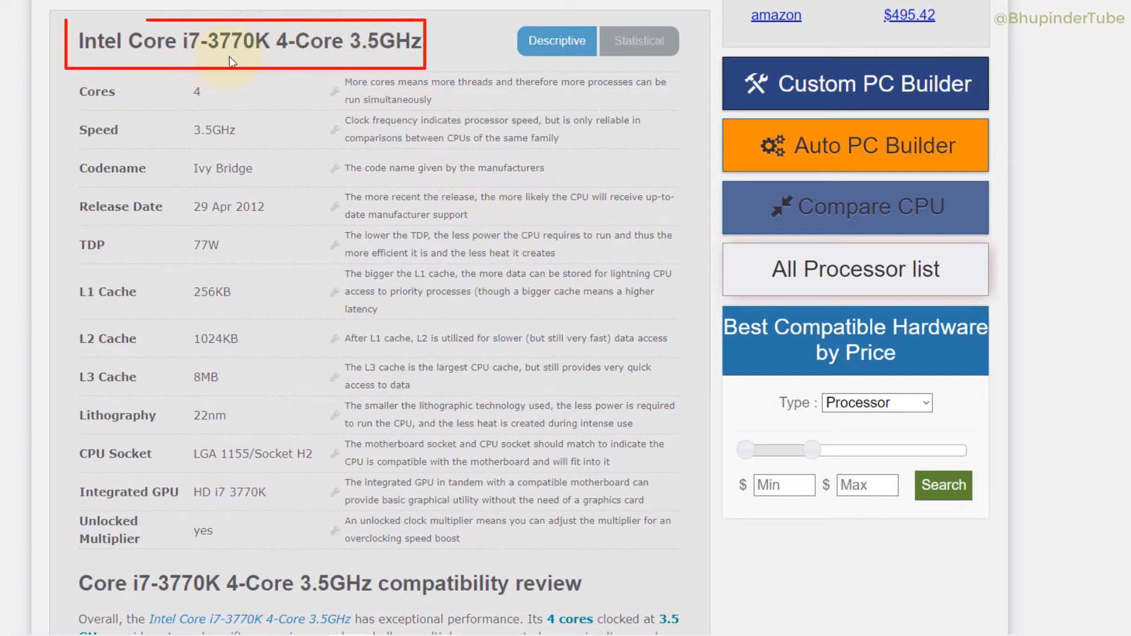
mouse_move(303, 48)
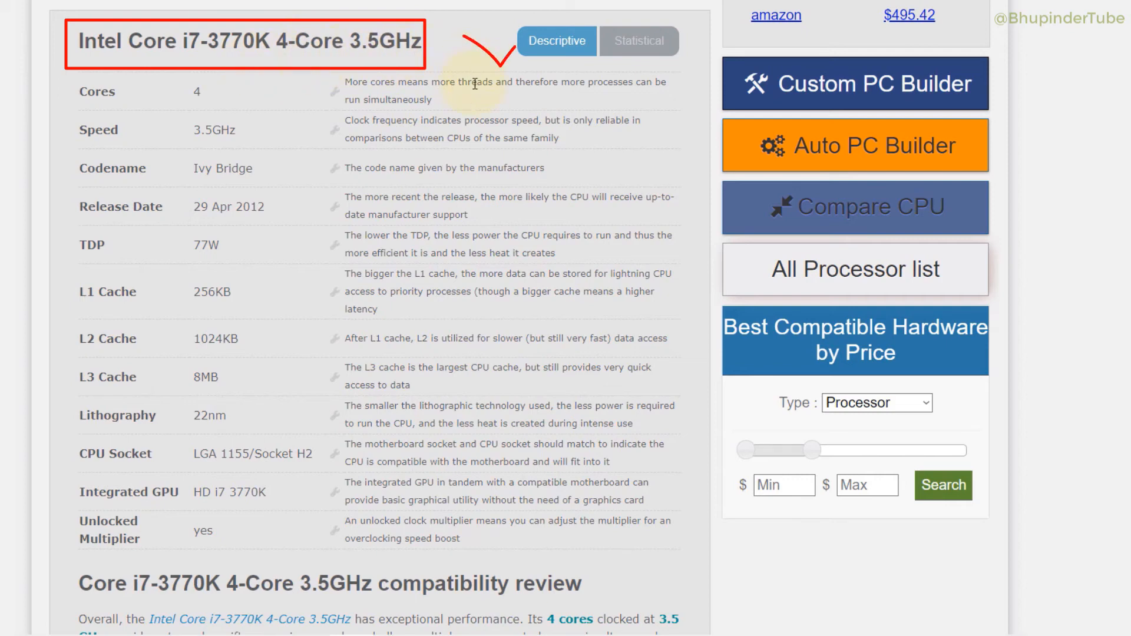
mouse_move(492, 36)
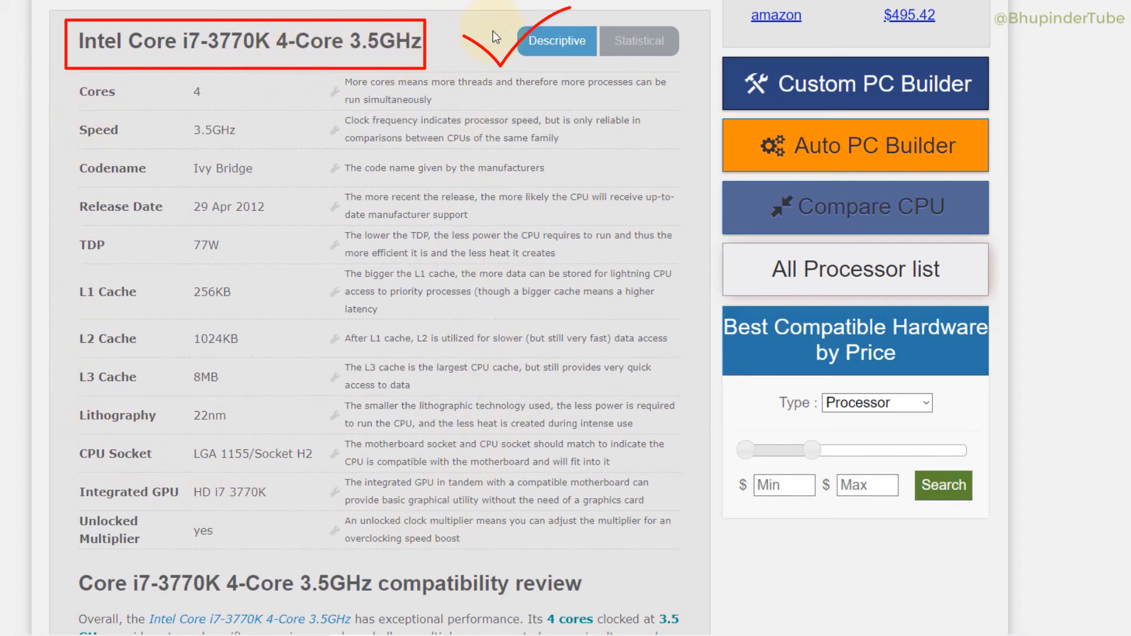
mouse_move(261, 312)
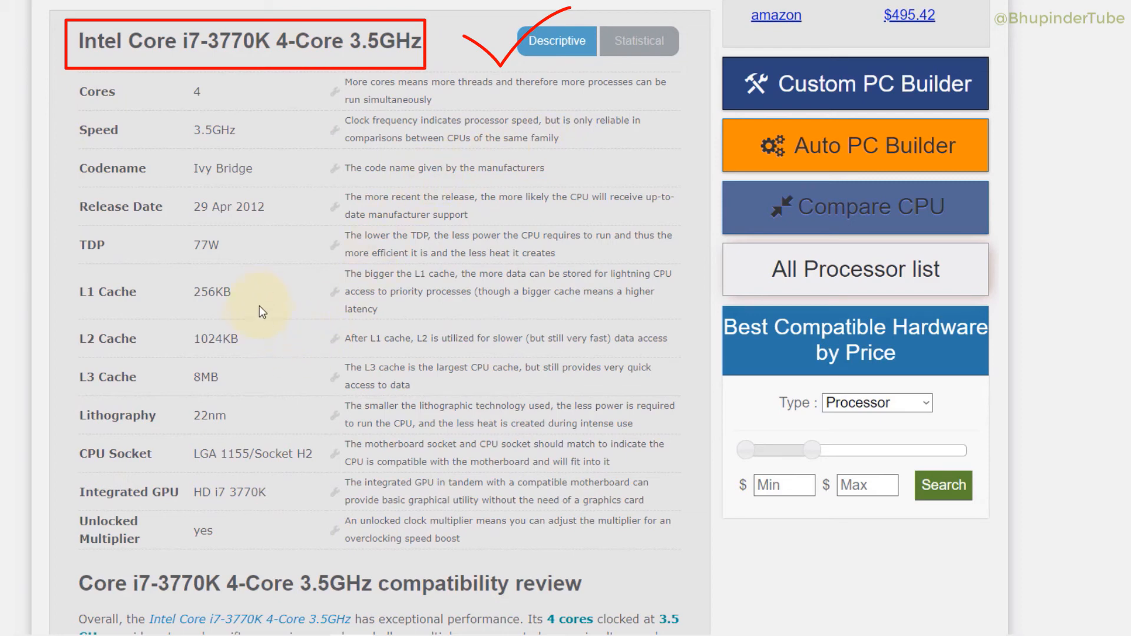
mouse_move(517, 330)
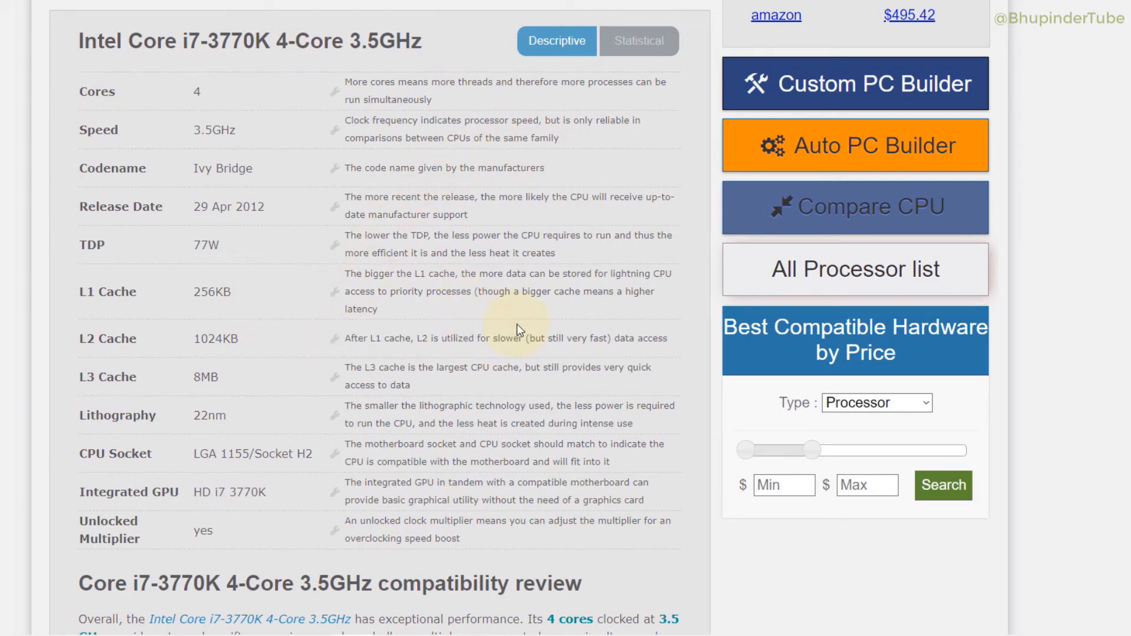
Step: Scroll the i7-3770K page to its predicted FPS game list averaging 78 FPS
scroll("down", 3)
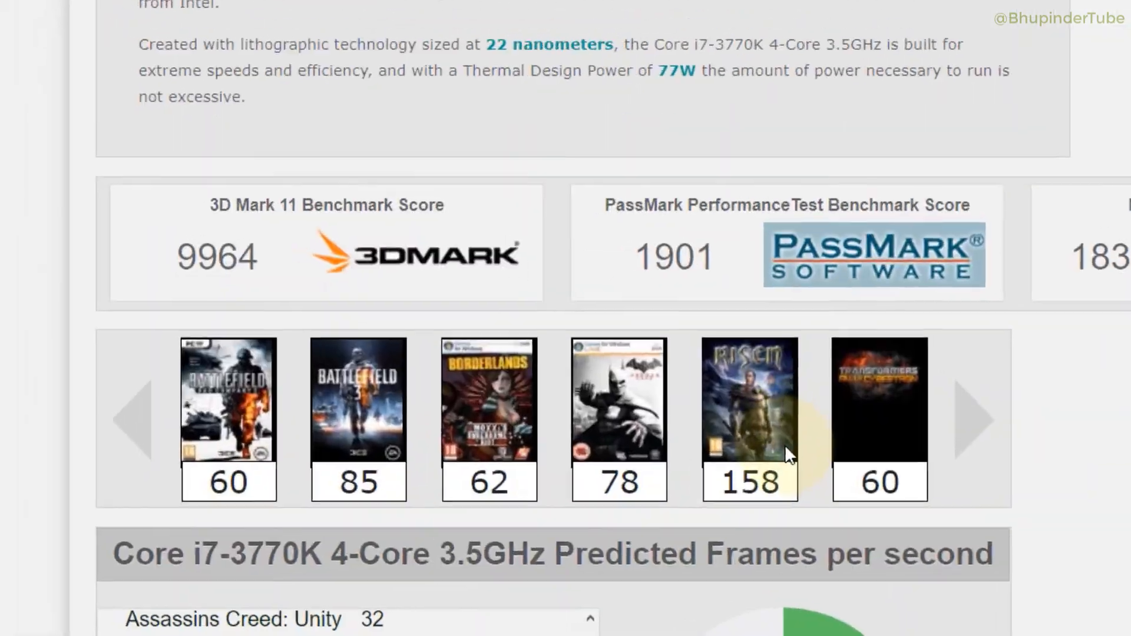
scroll("down", 3)
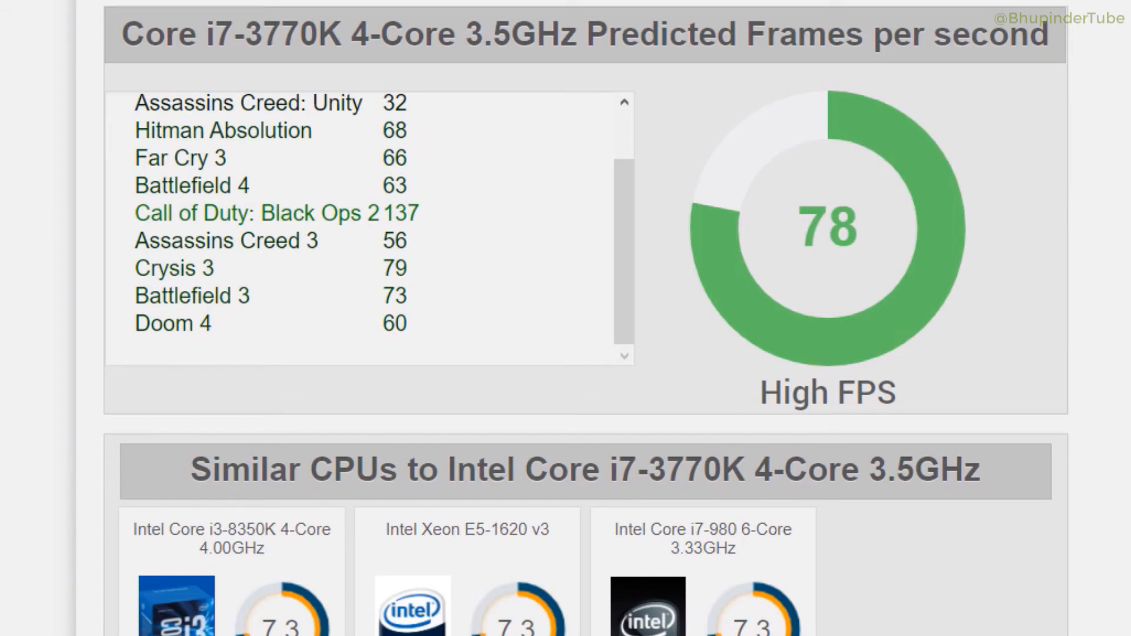
mouse_move(840, 269)
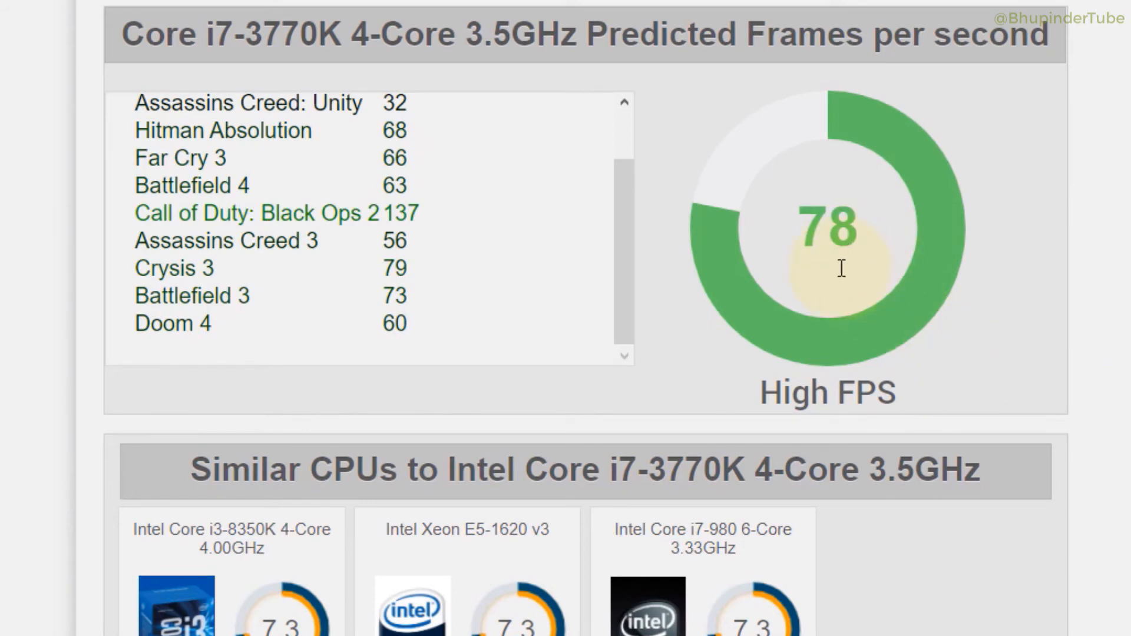
scroll("up", 3)
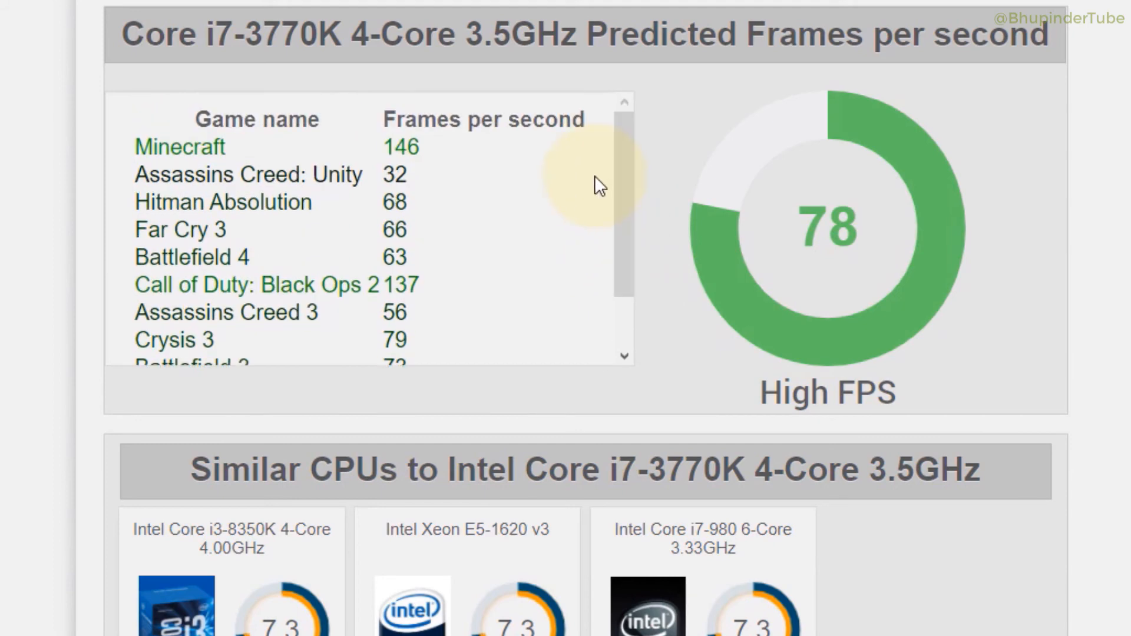
mouse_move(188, 170)
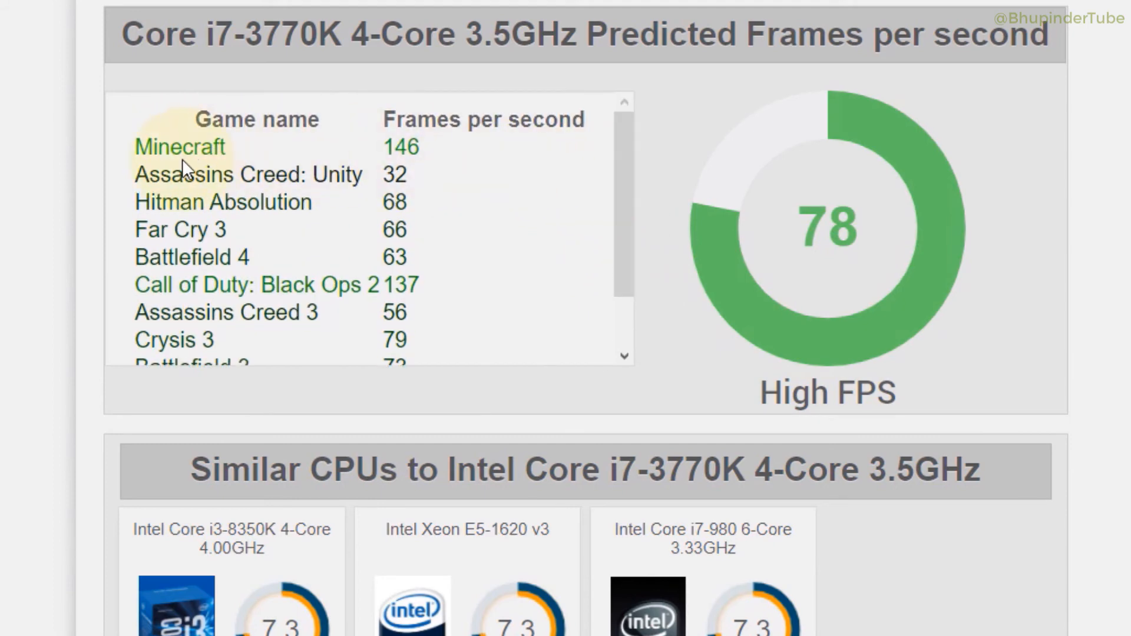
mouse_move(220, 299)
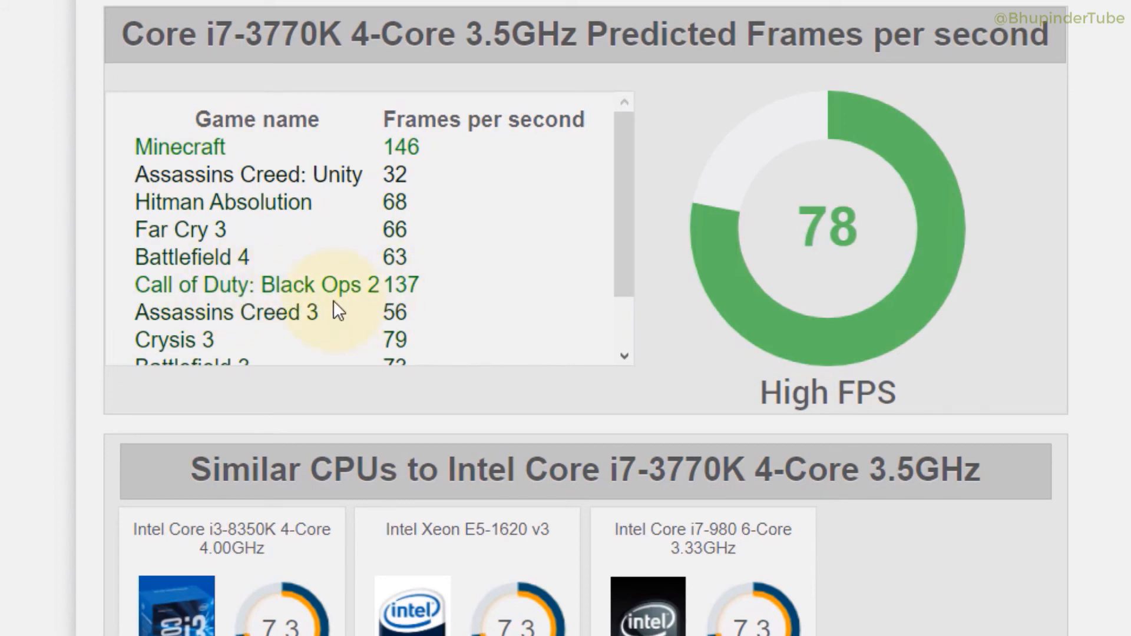
mouse_move(436, 302)
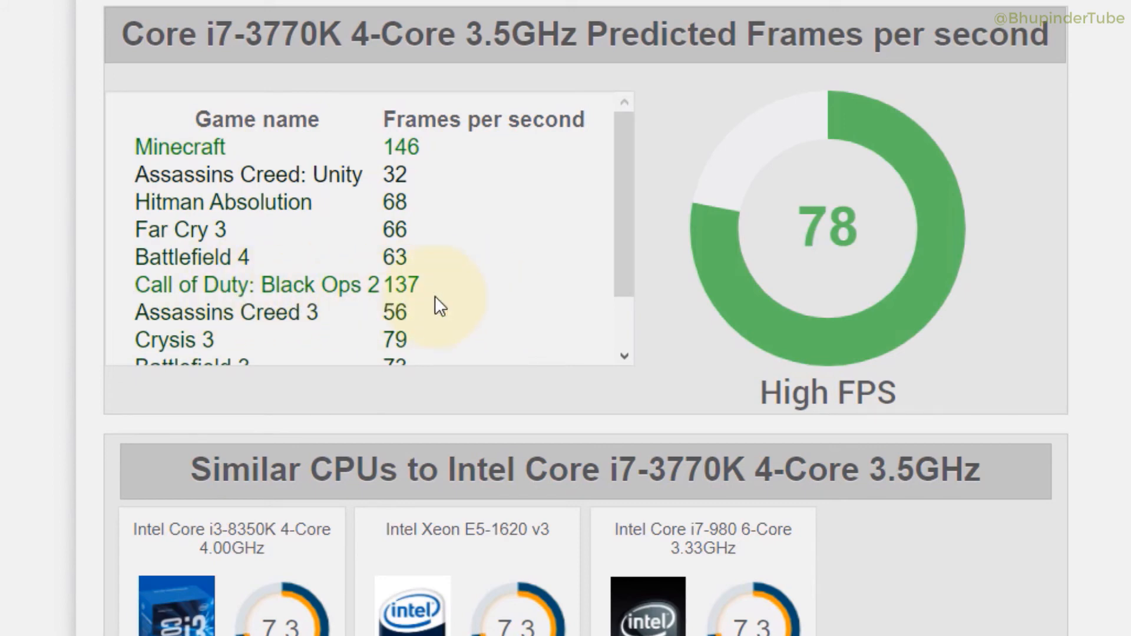
mouse_move(485, 311)
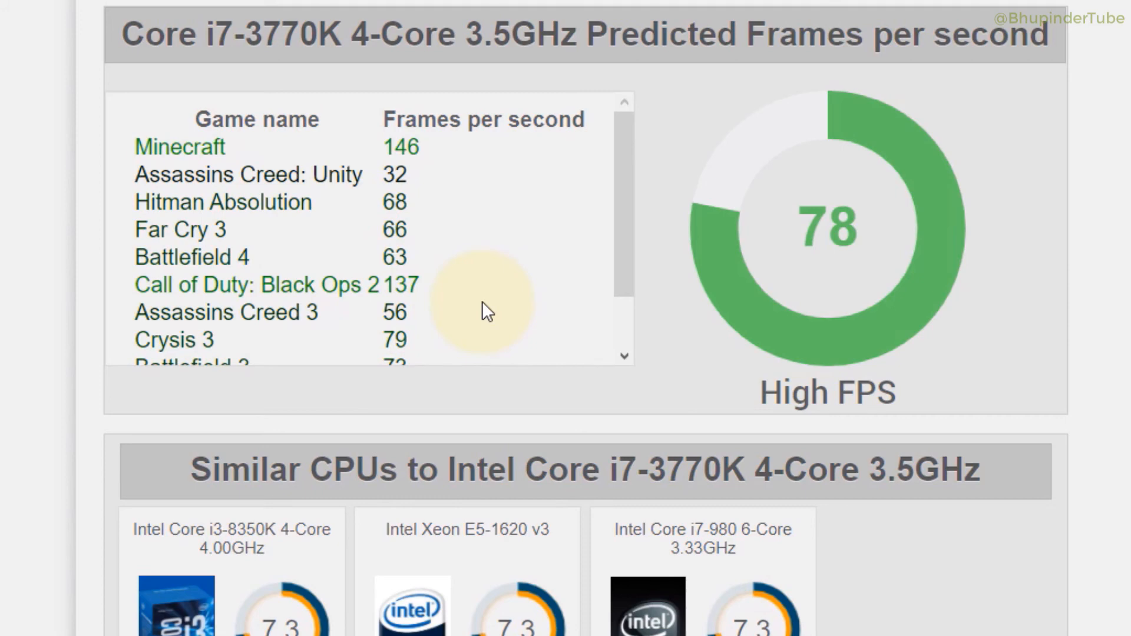
Step: Scroll through the i7-3770 and i7-3770T FPS sections, where the 3770T predicts 58 FPS
scroll("down", 3)
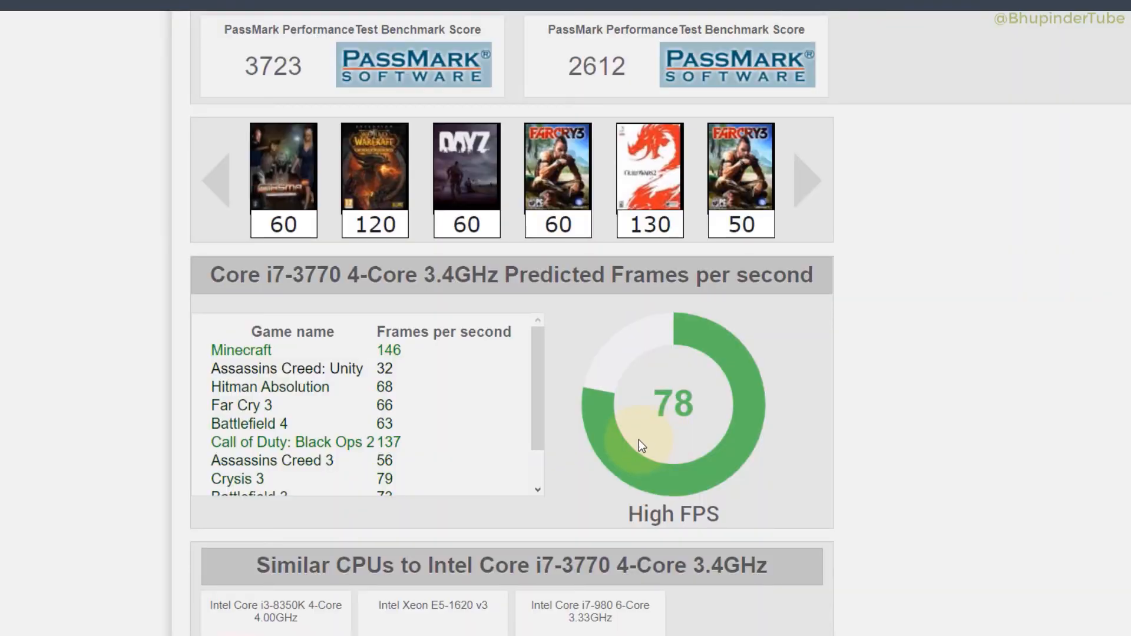
scroll("down", 3)
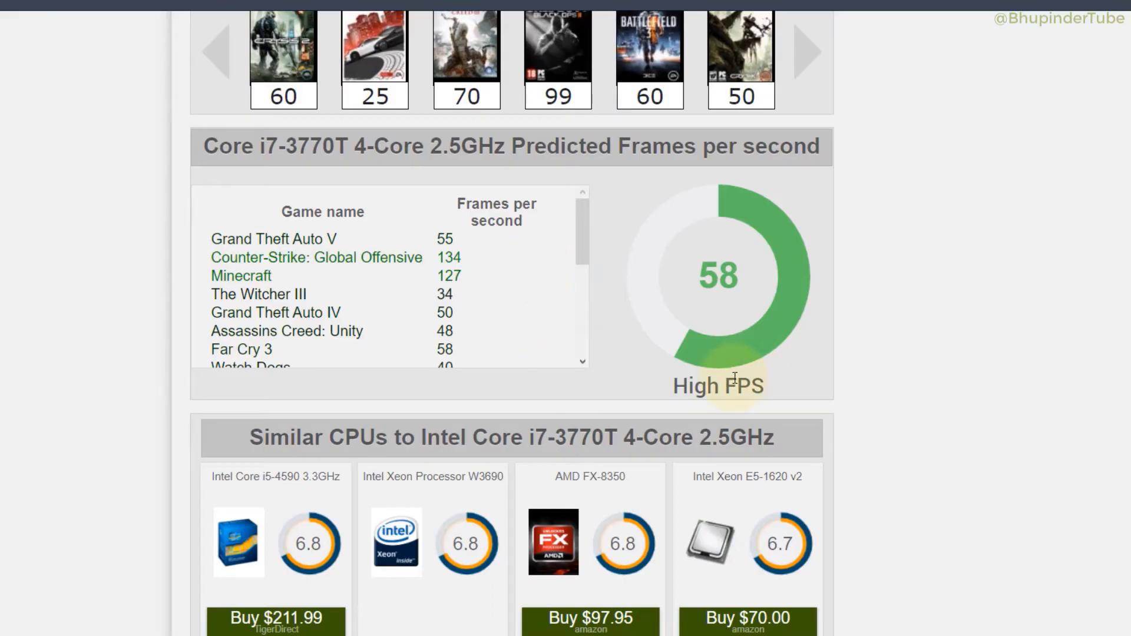
mouse_move(706, 332)
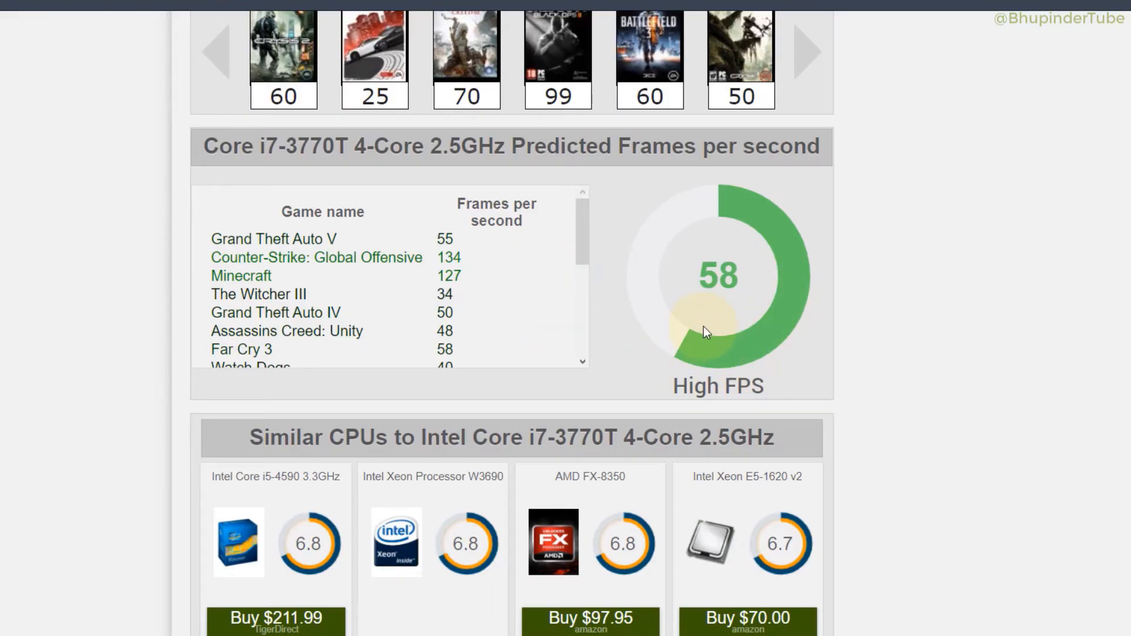
mouse_move(947, 107)
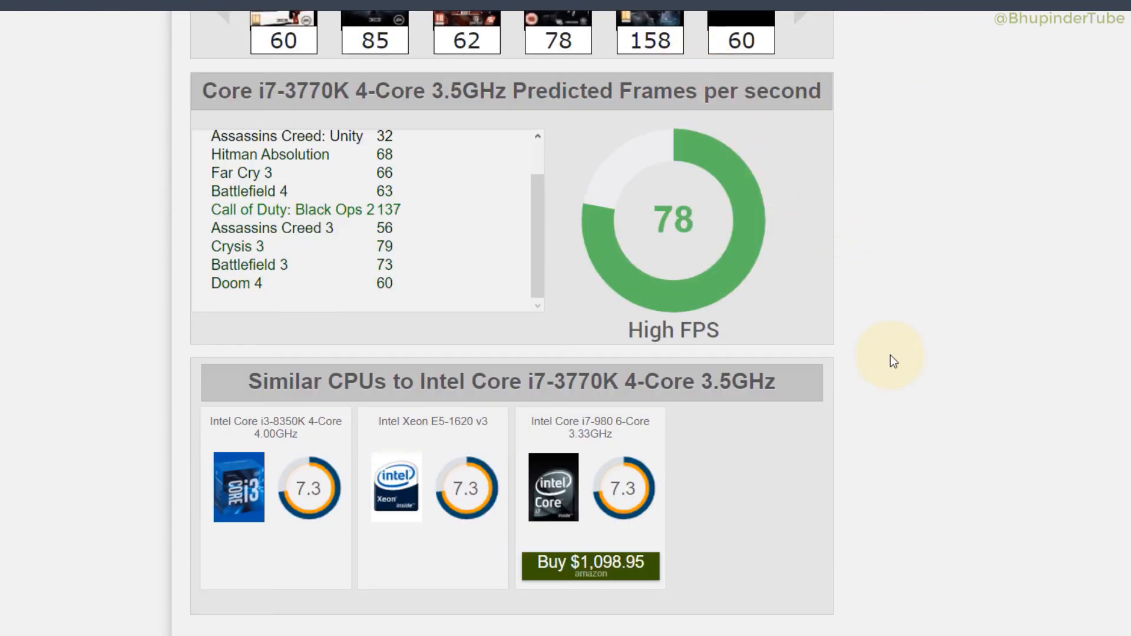
mouse_move(998, 339)
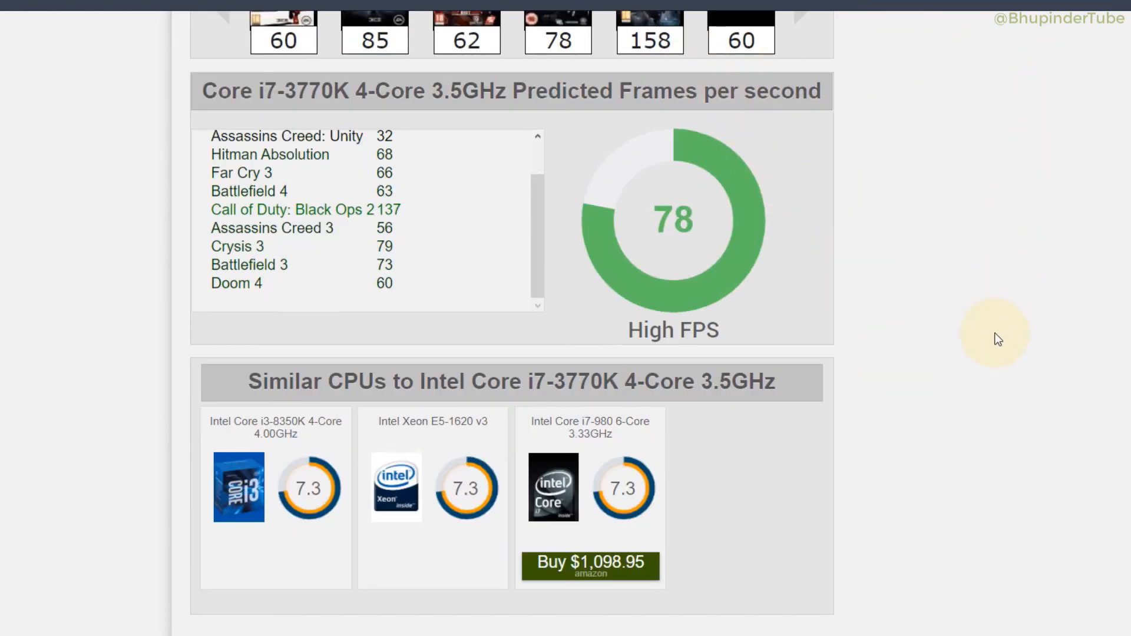
Step: Scroll to the i7-3770K page top: $372 at compsource versus $495.42 at Amazon
scroll("up", 3)
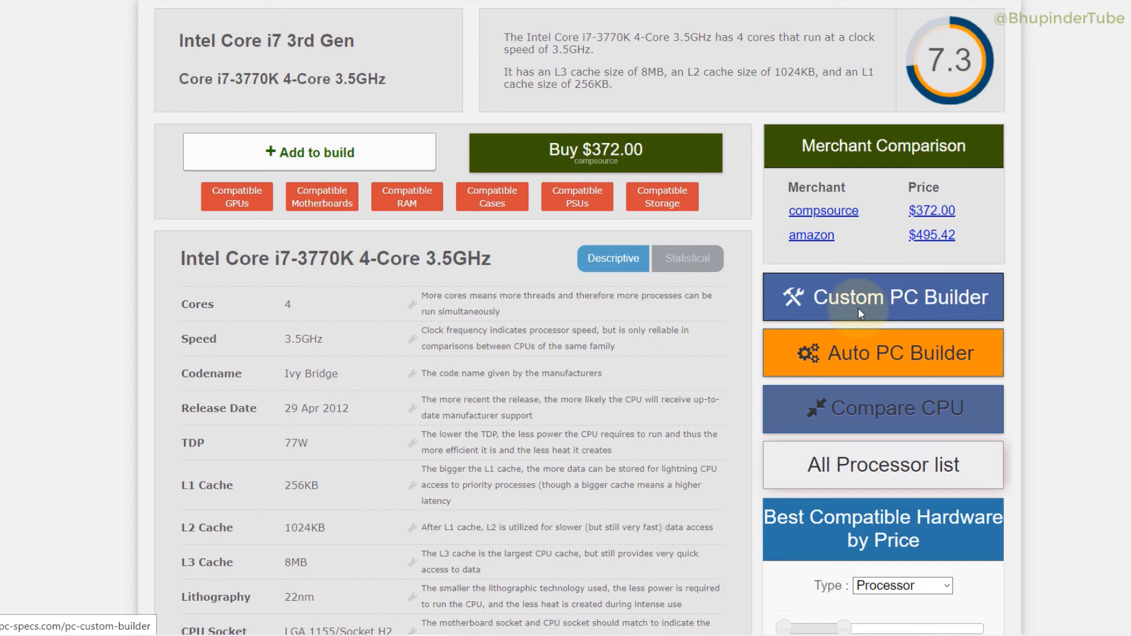
scroll("down", 3)
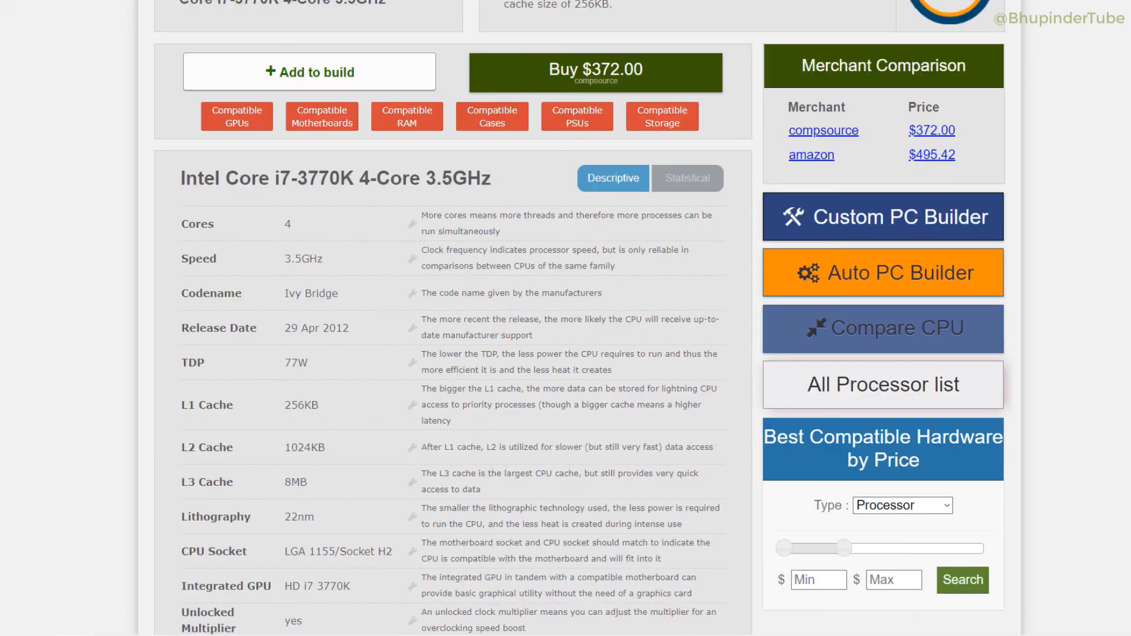